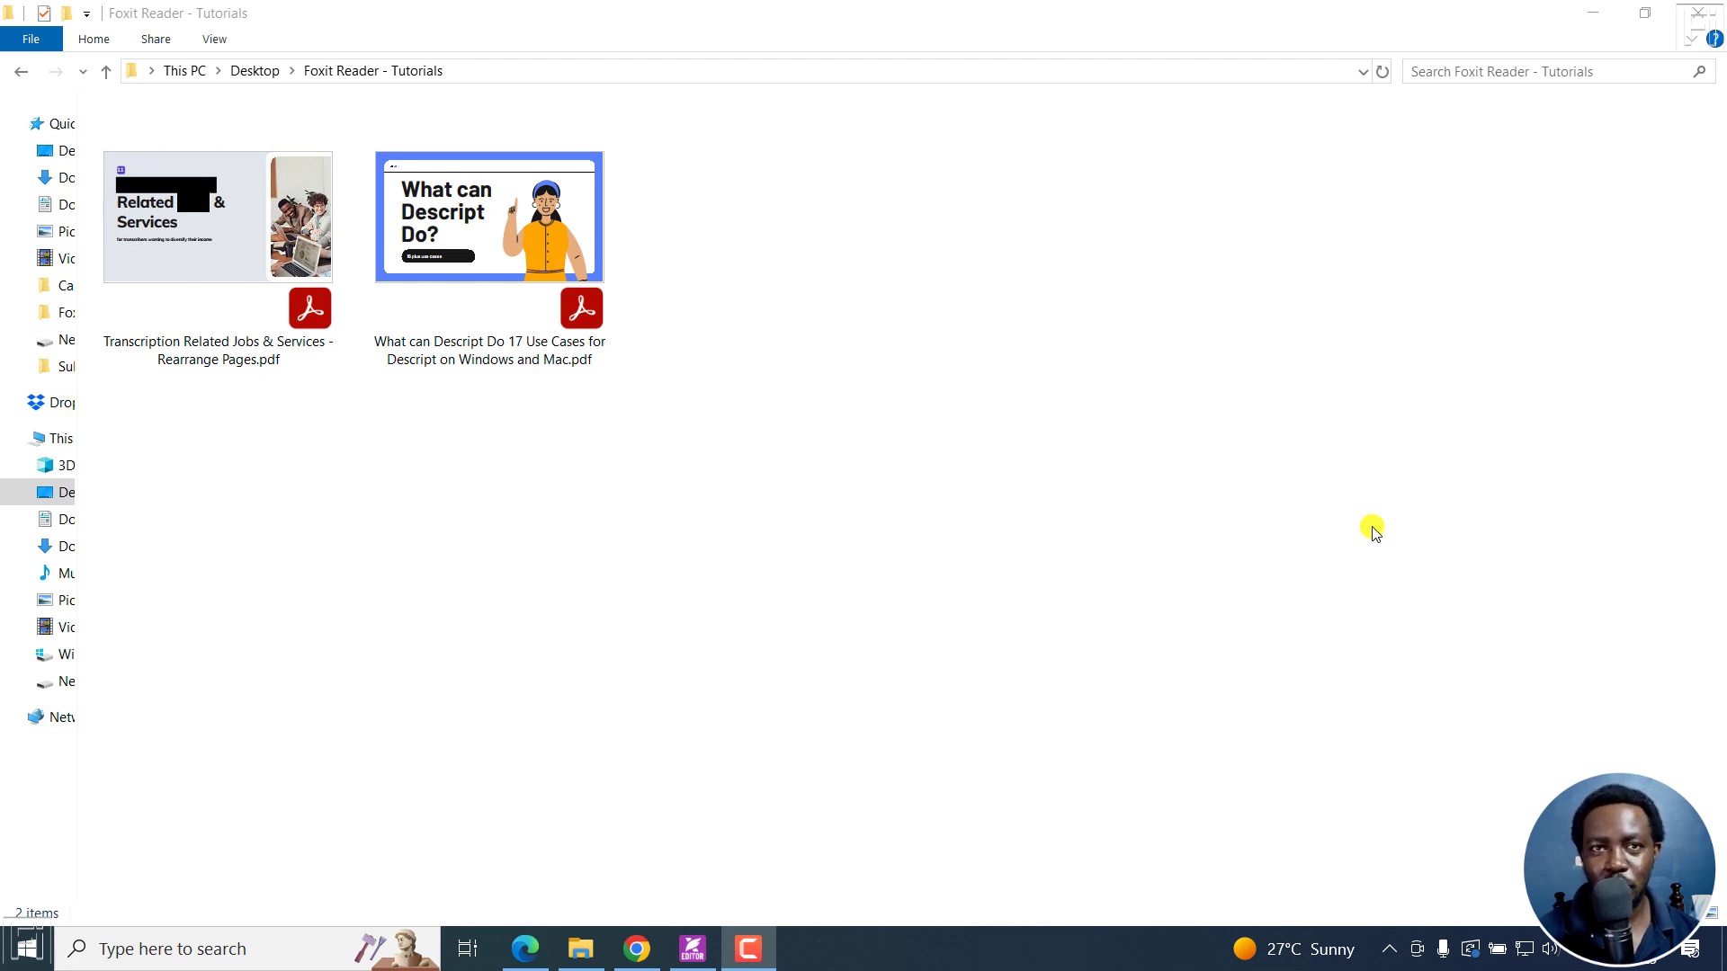
mouse_move(1072, 518)
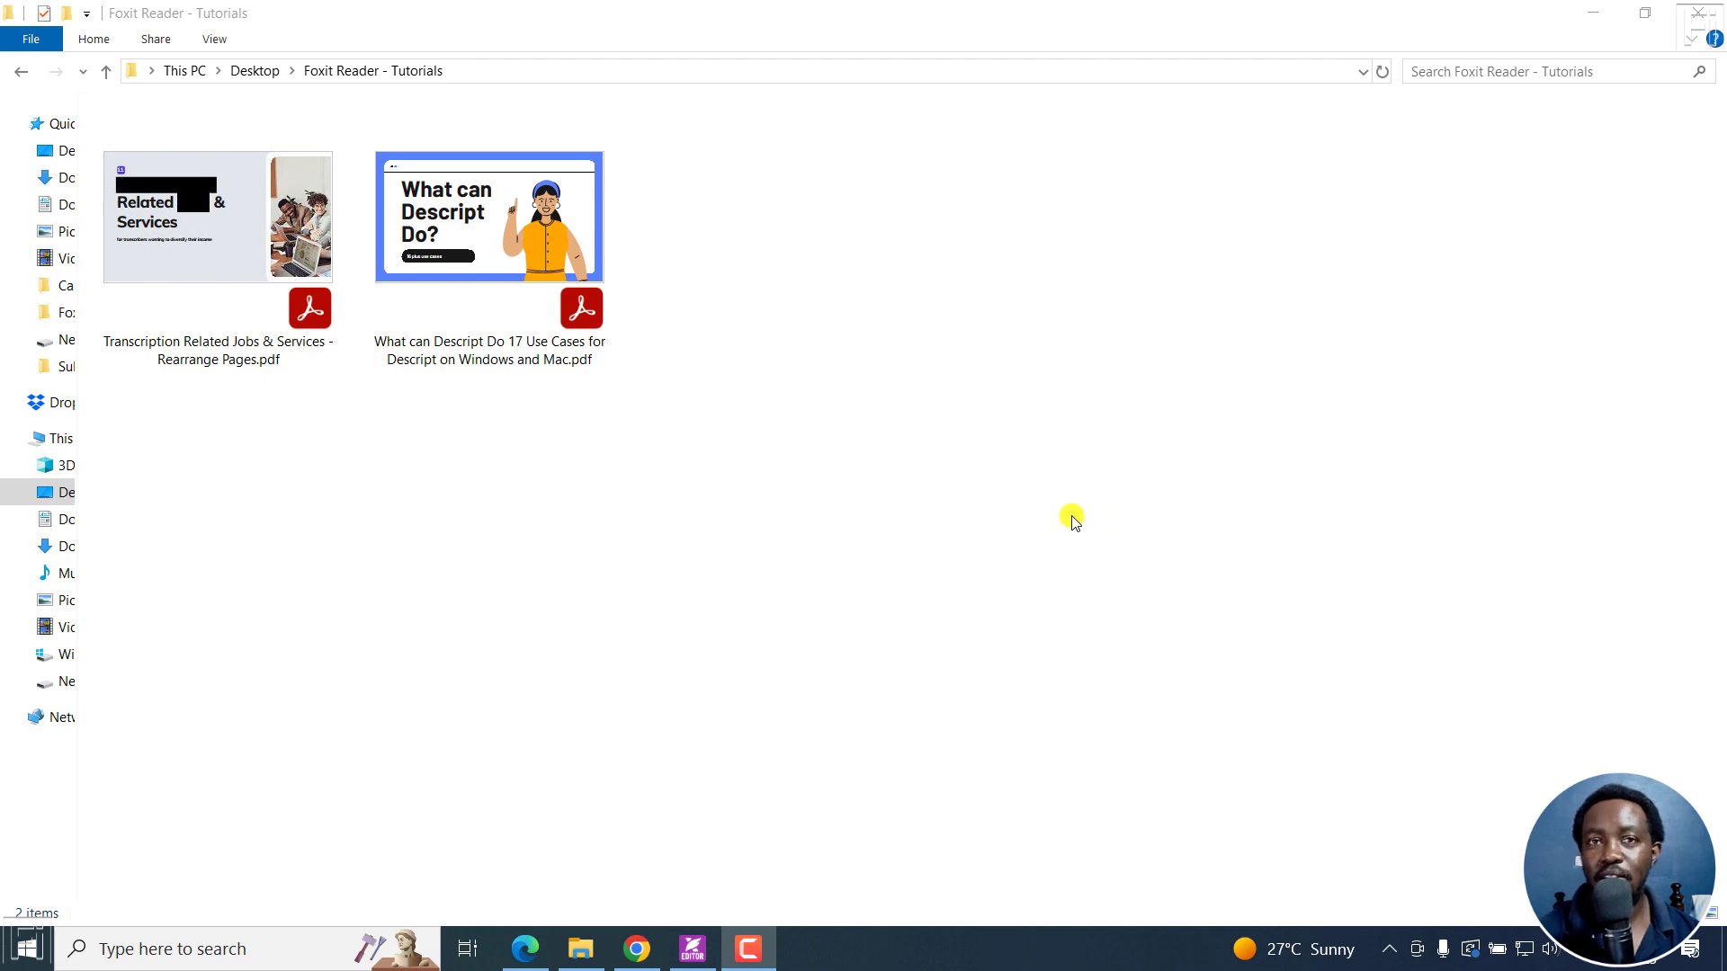
mouse_move(963, 536)
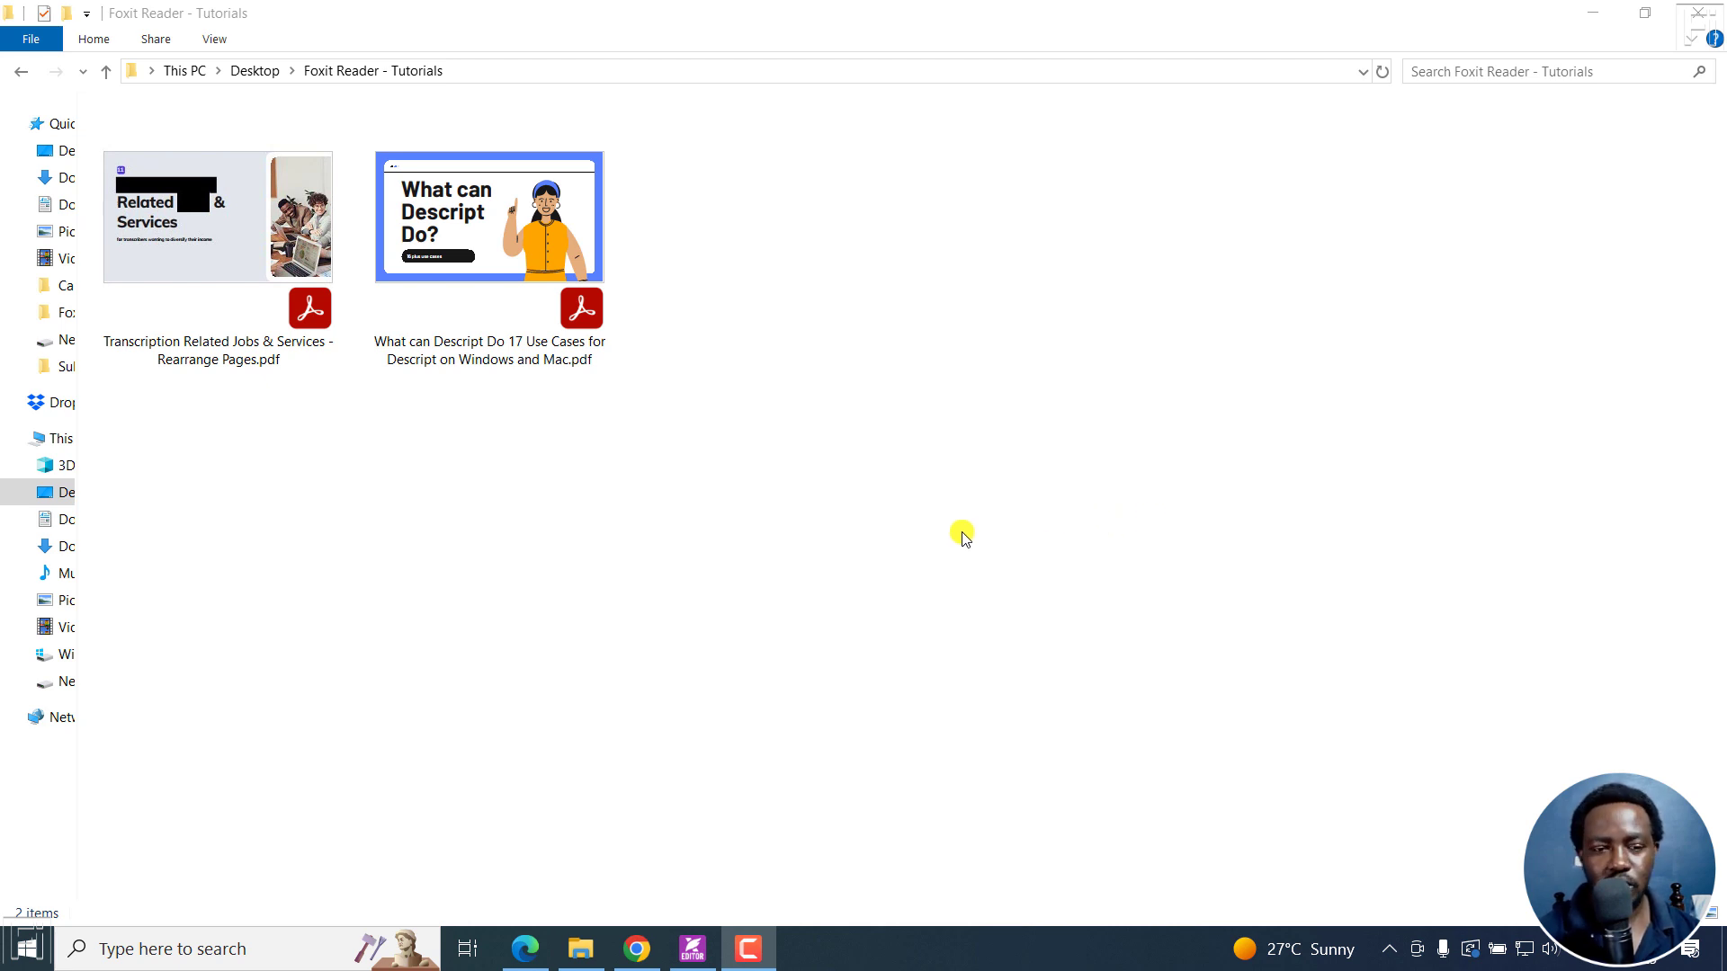
Step: Check the Descript use-cases PDF's size, then reach the PDF Optimizer tools in Foxit's File menu
click(217, 261)
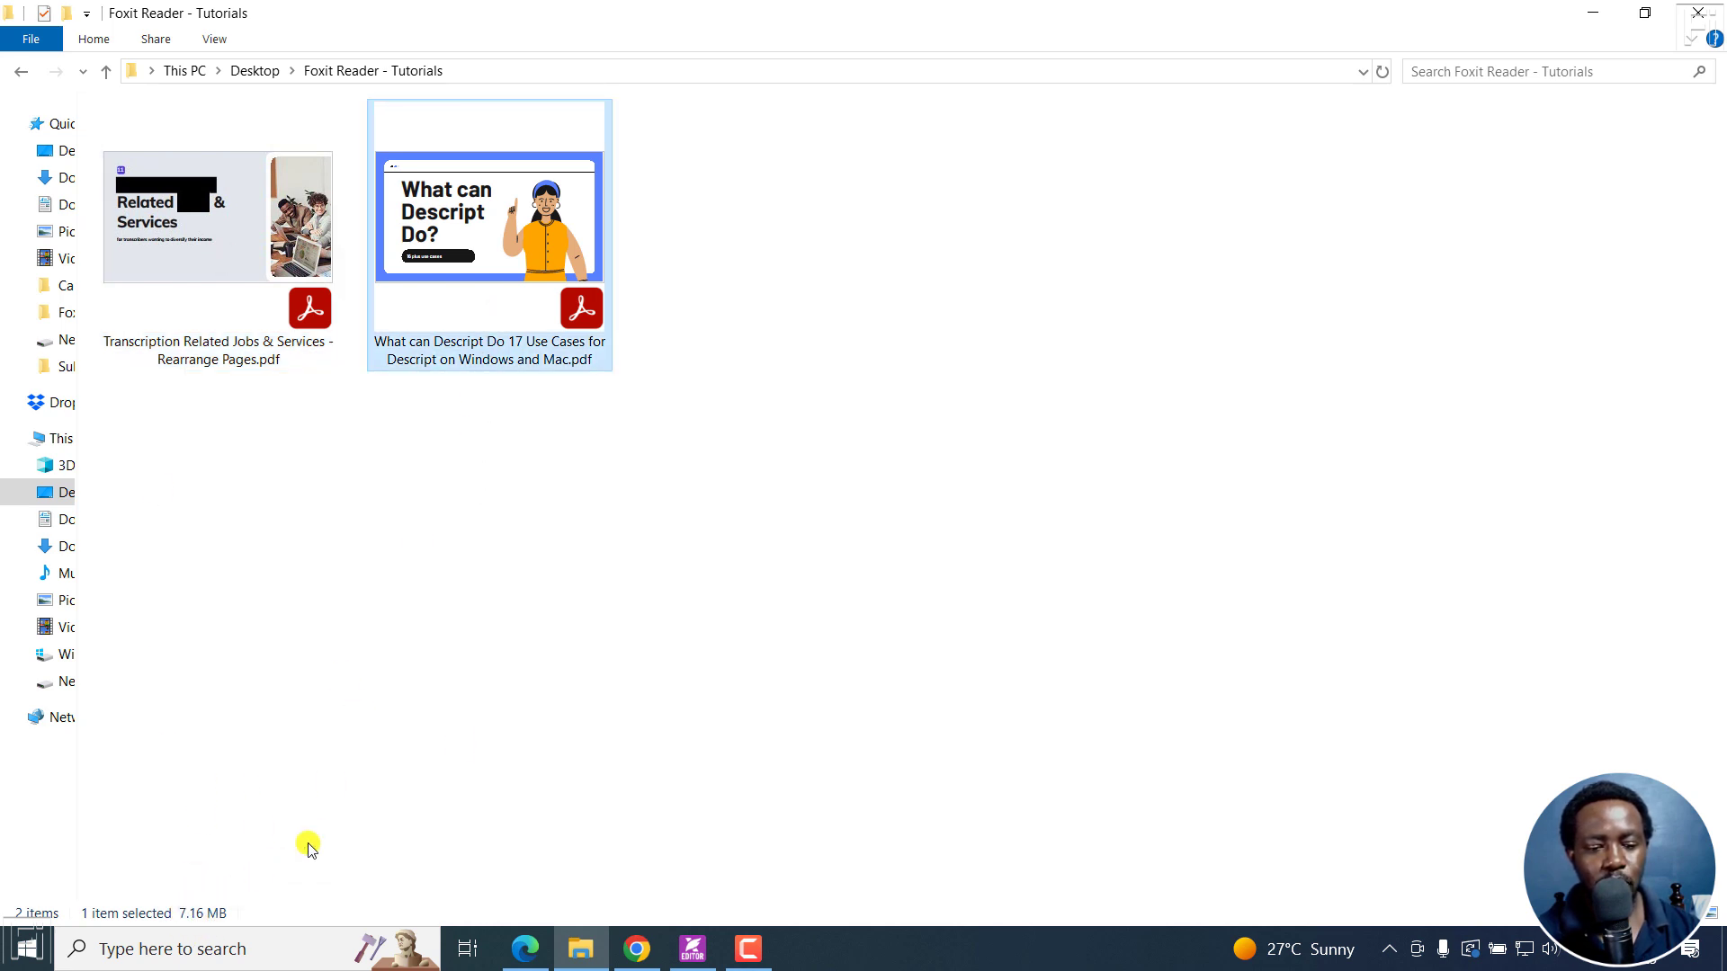
mouse_move(816, 730)
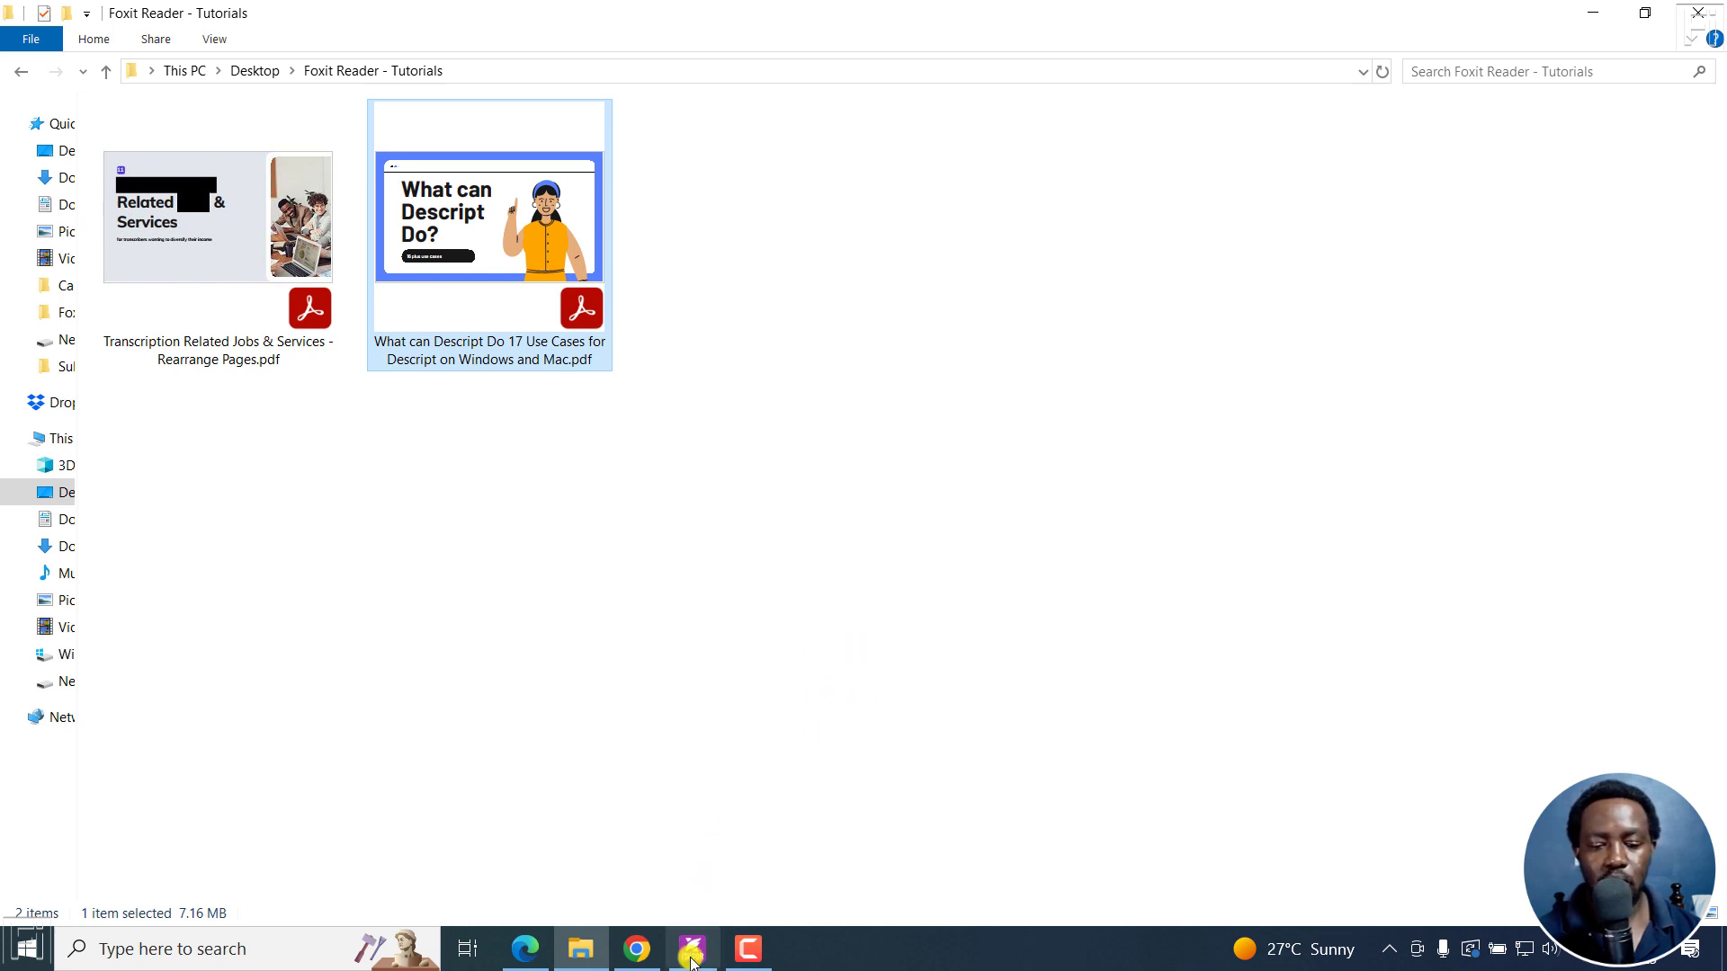
click(693, 950)
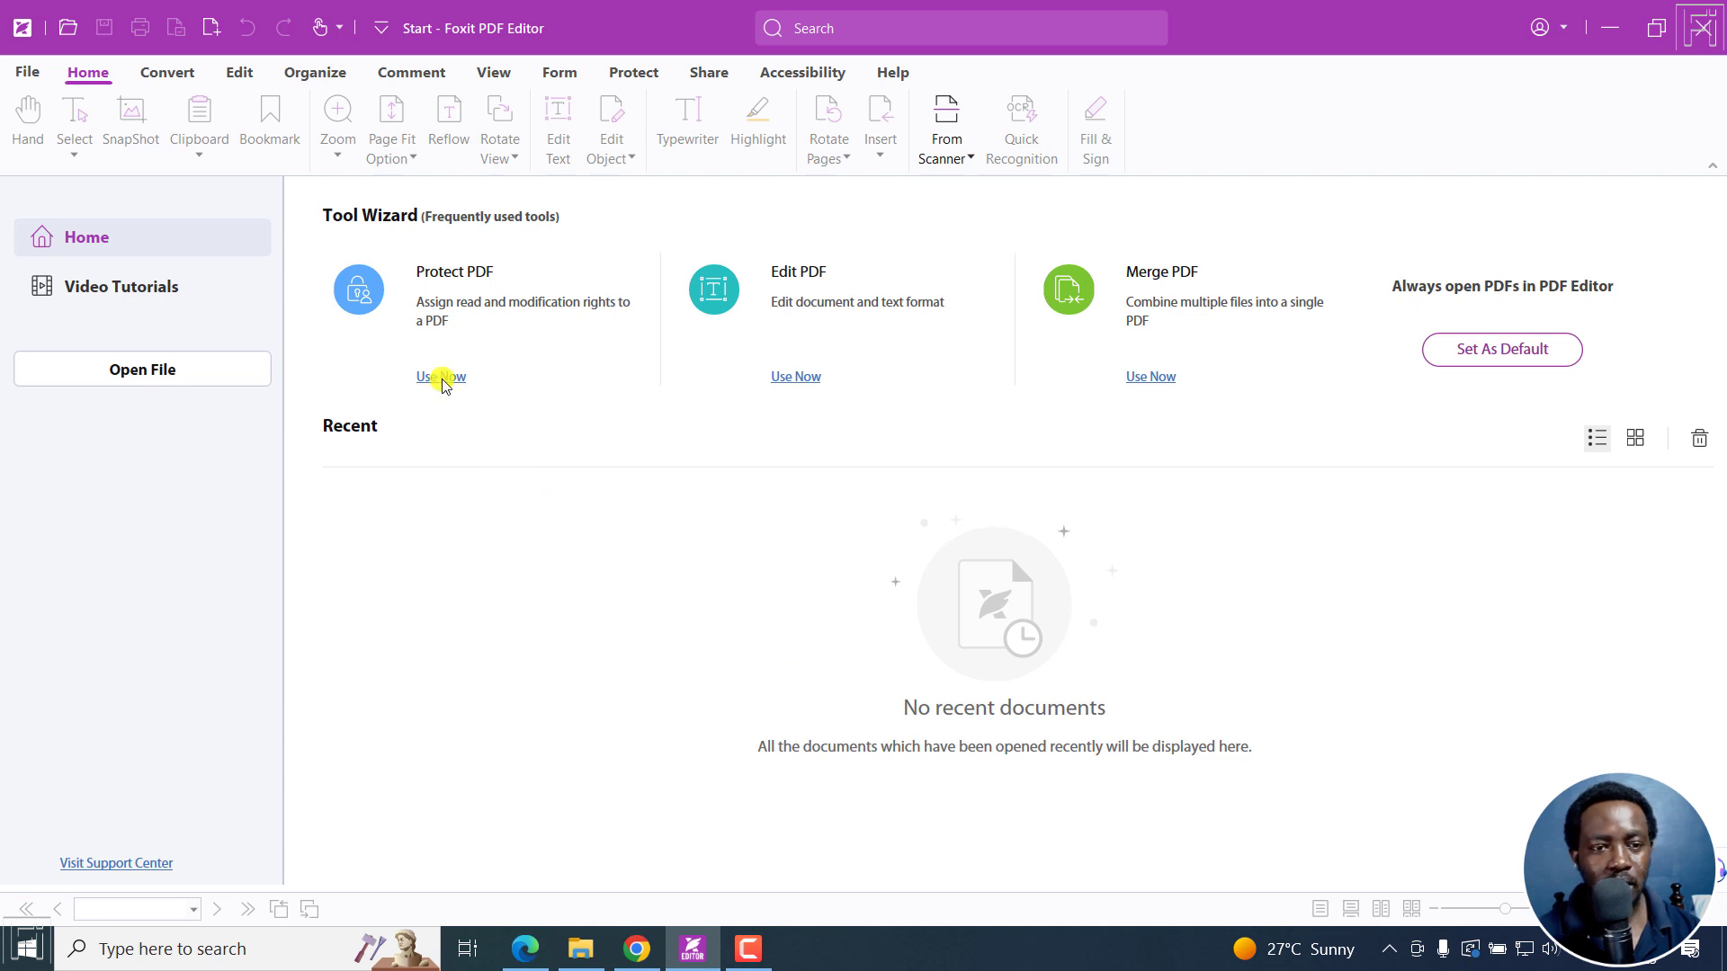
click(29, 72)
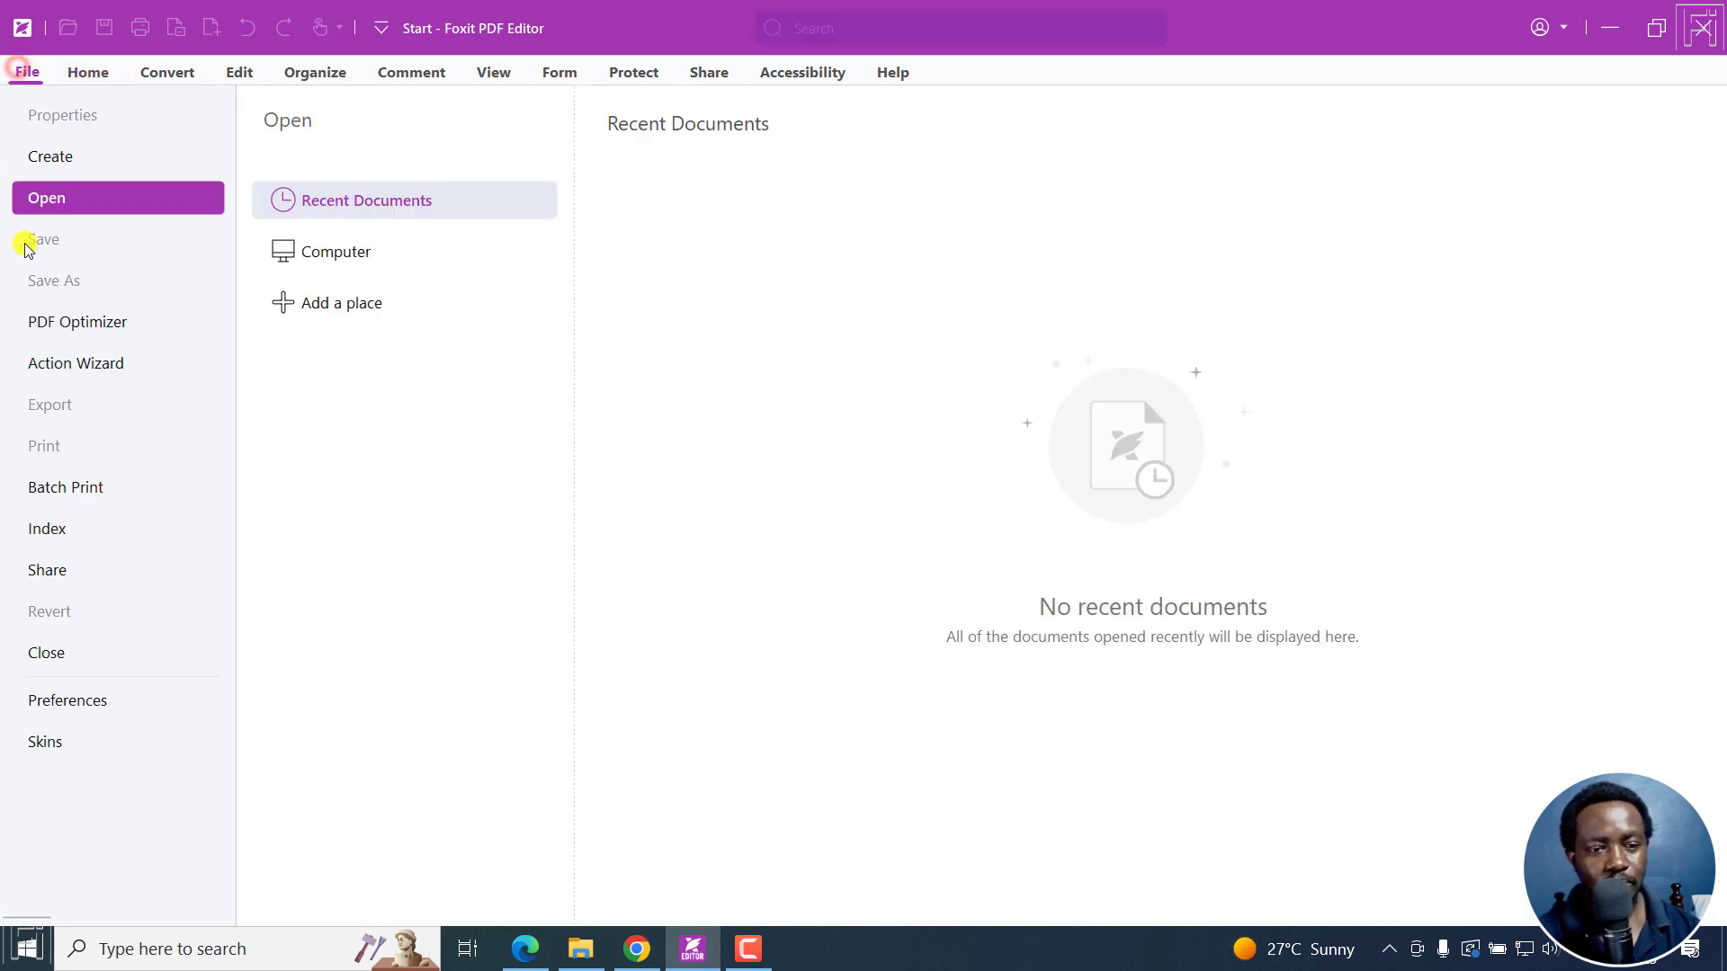
click(76, 322)
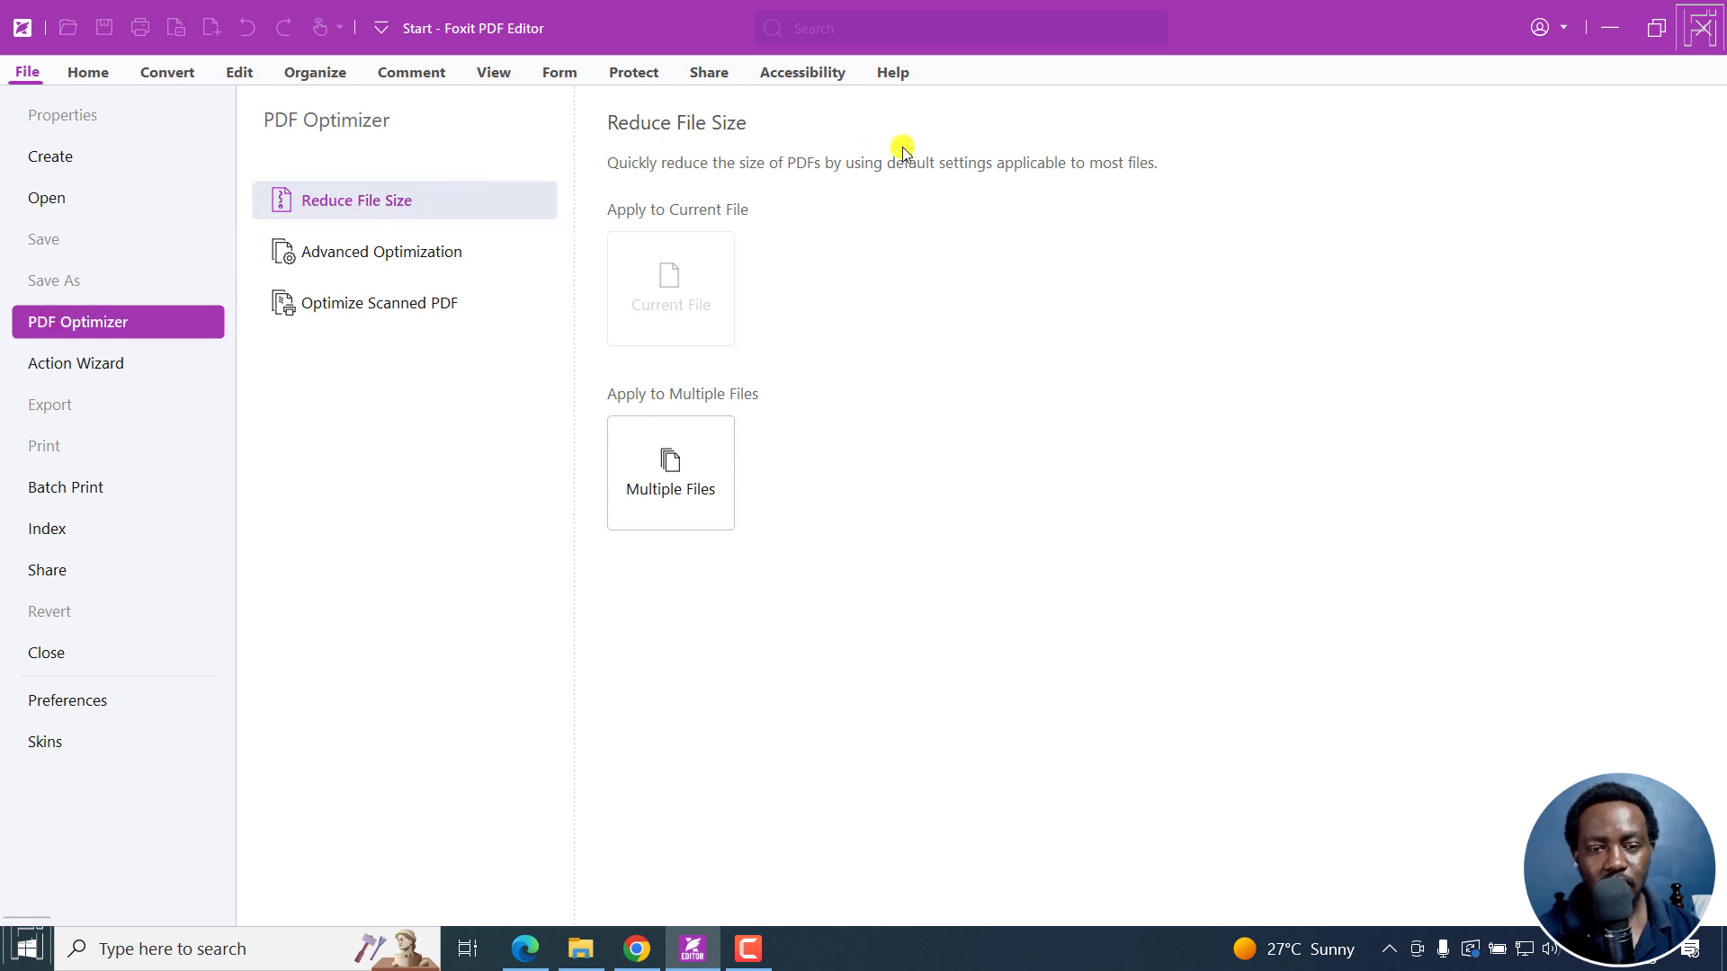
mouse_move(673, 482)
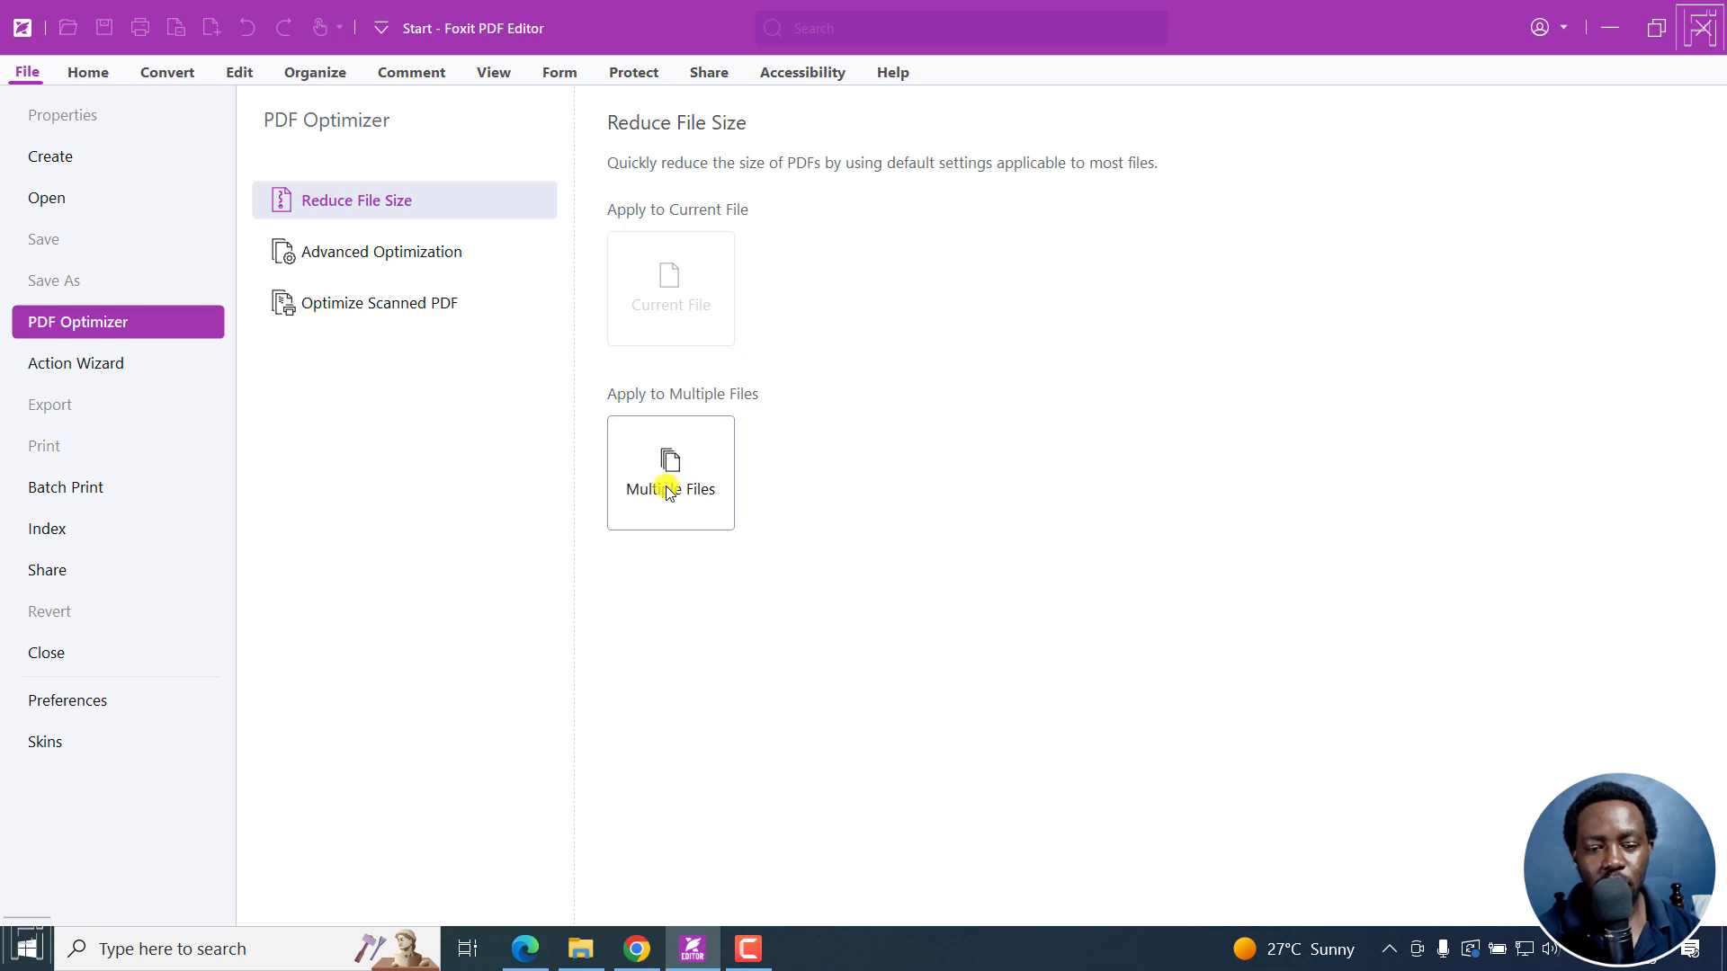
Step: Start a multiple-file size reduction and add both tutorials-folder PDFs to the batch list
click(669, 471)
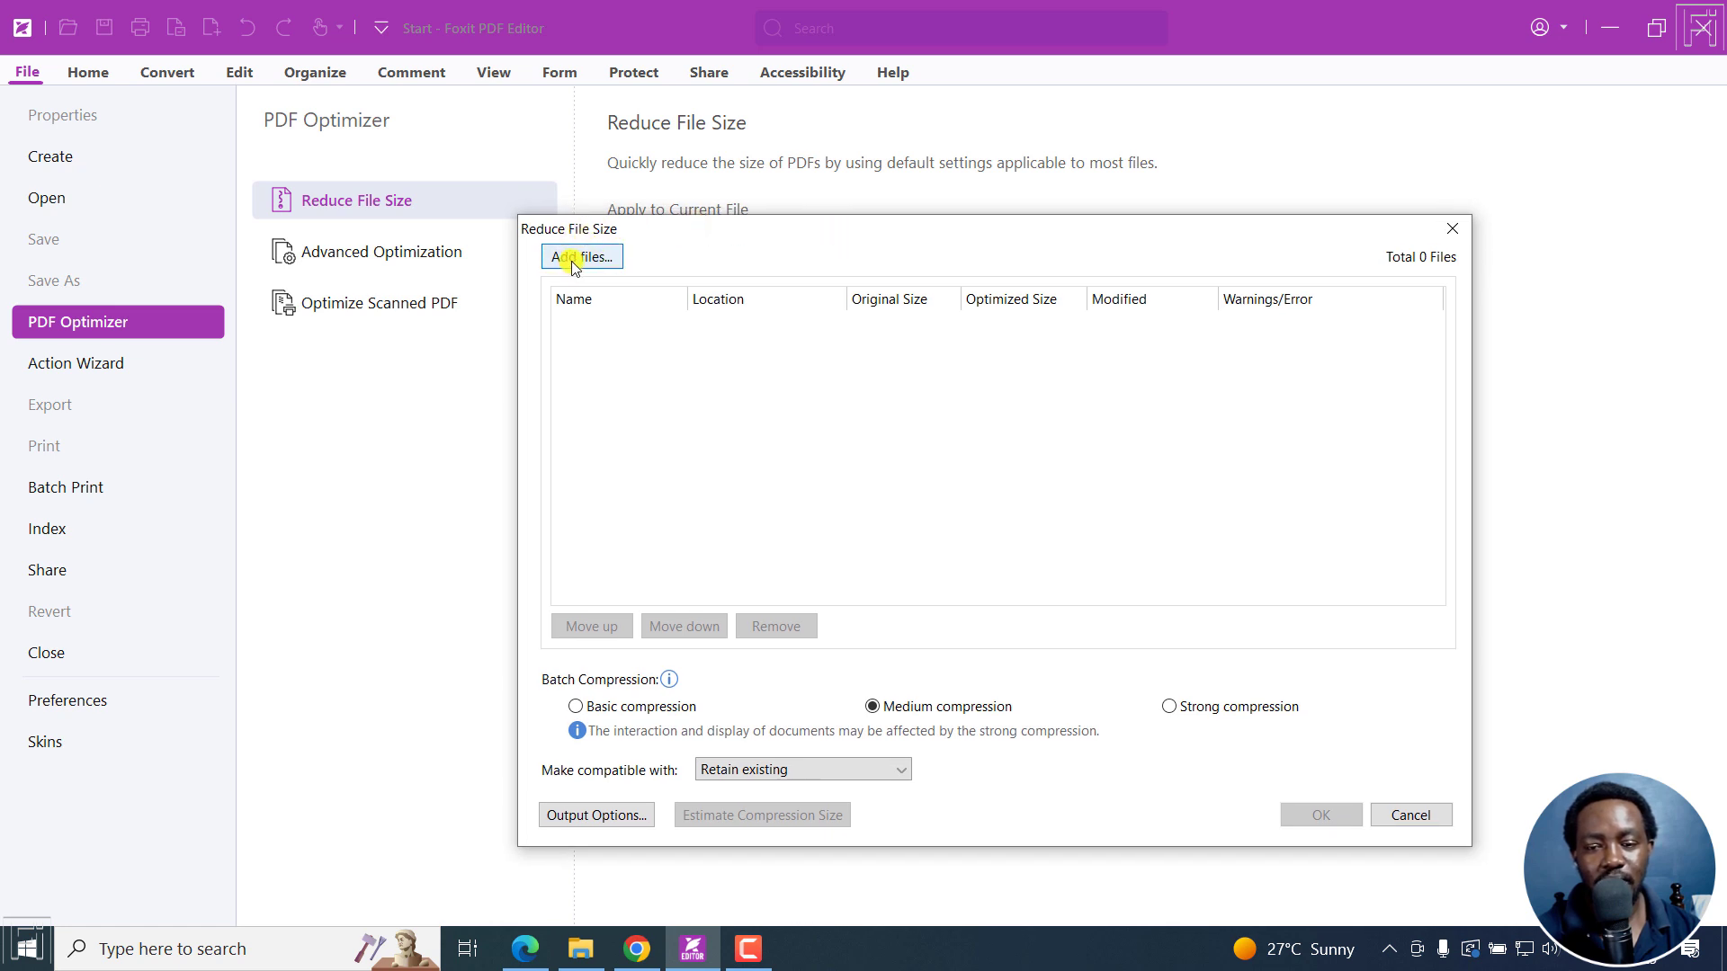
mouse_move(601, 490)
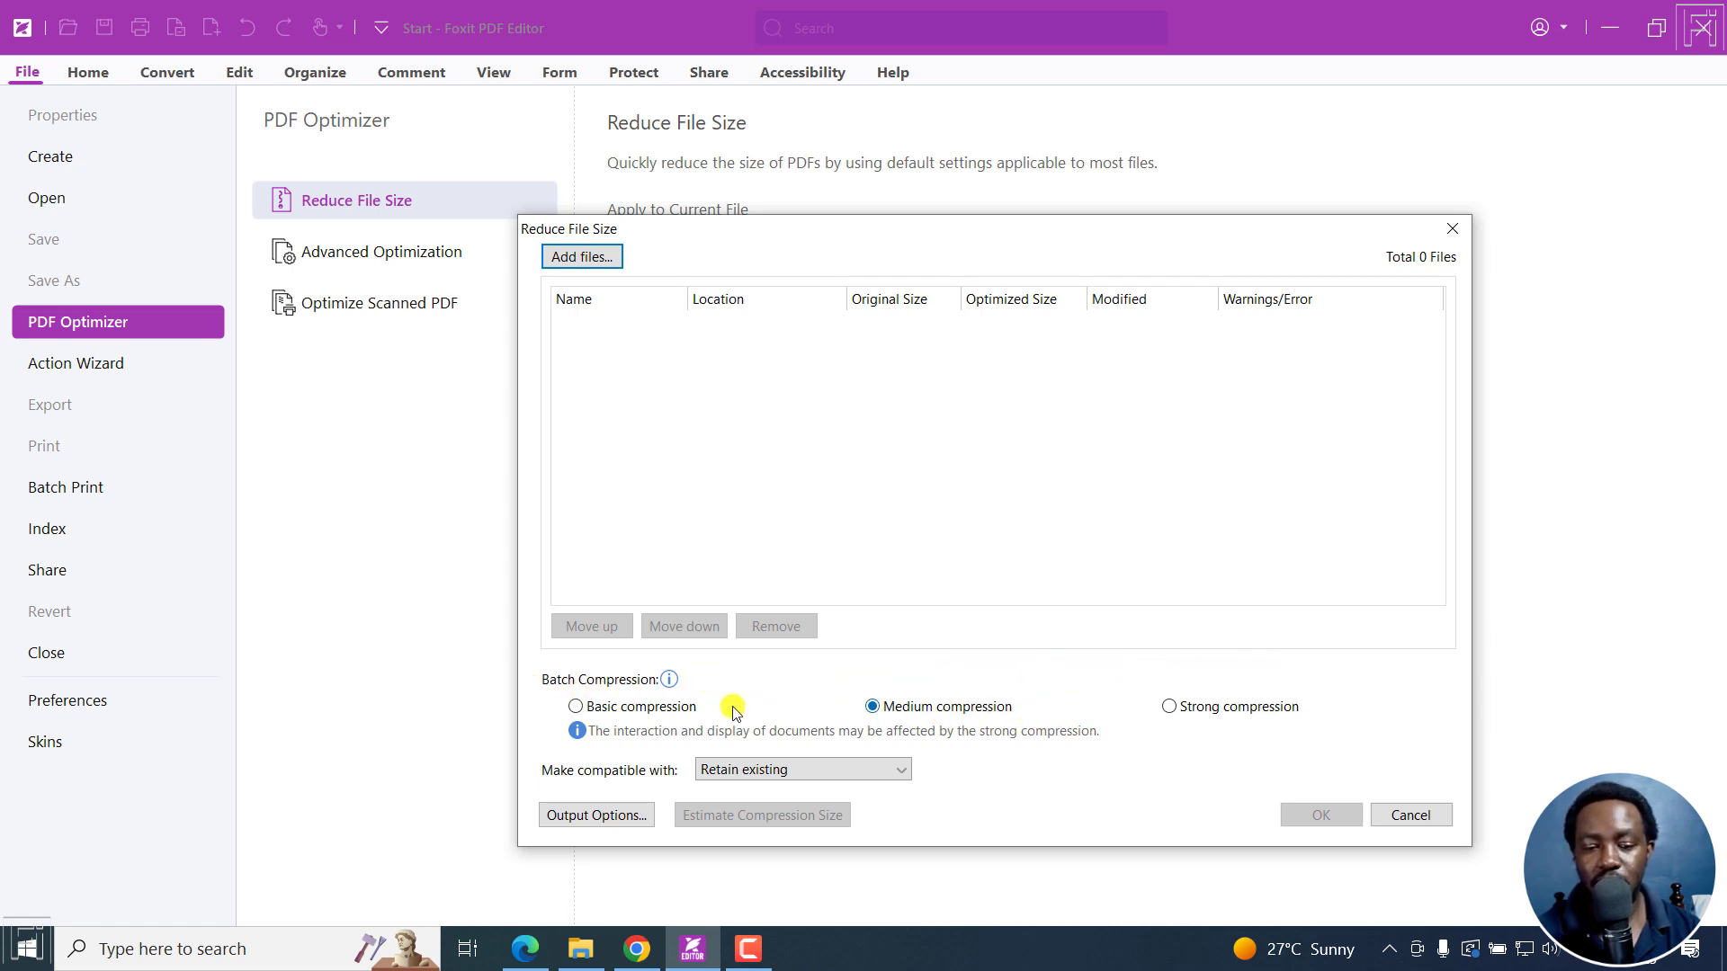
mouse_move(1207, 716)
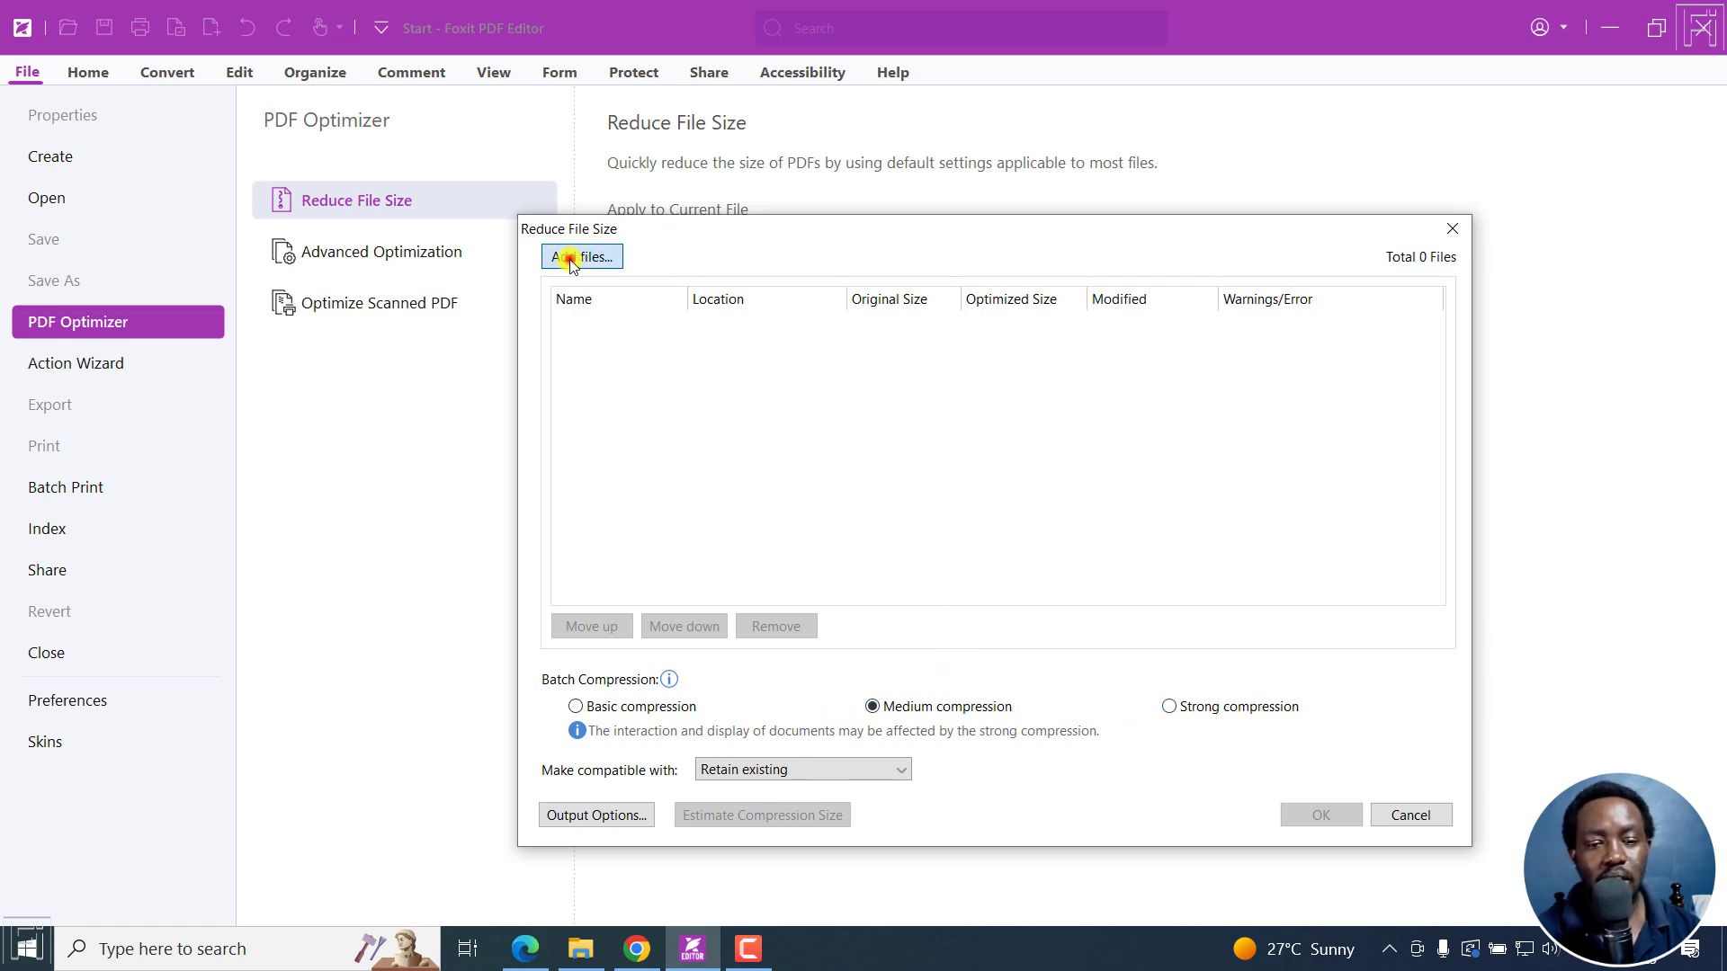
click(581, 256)
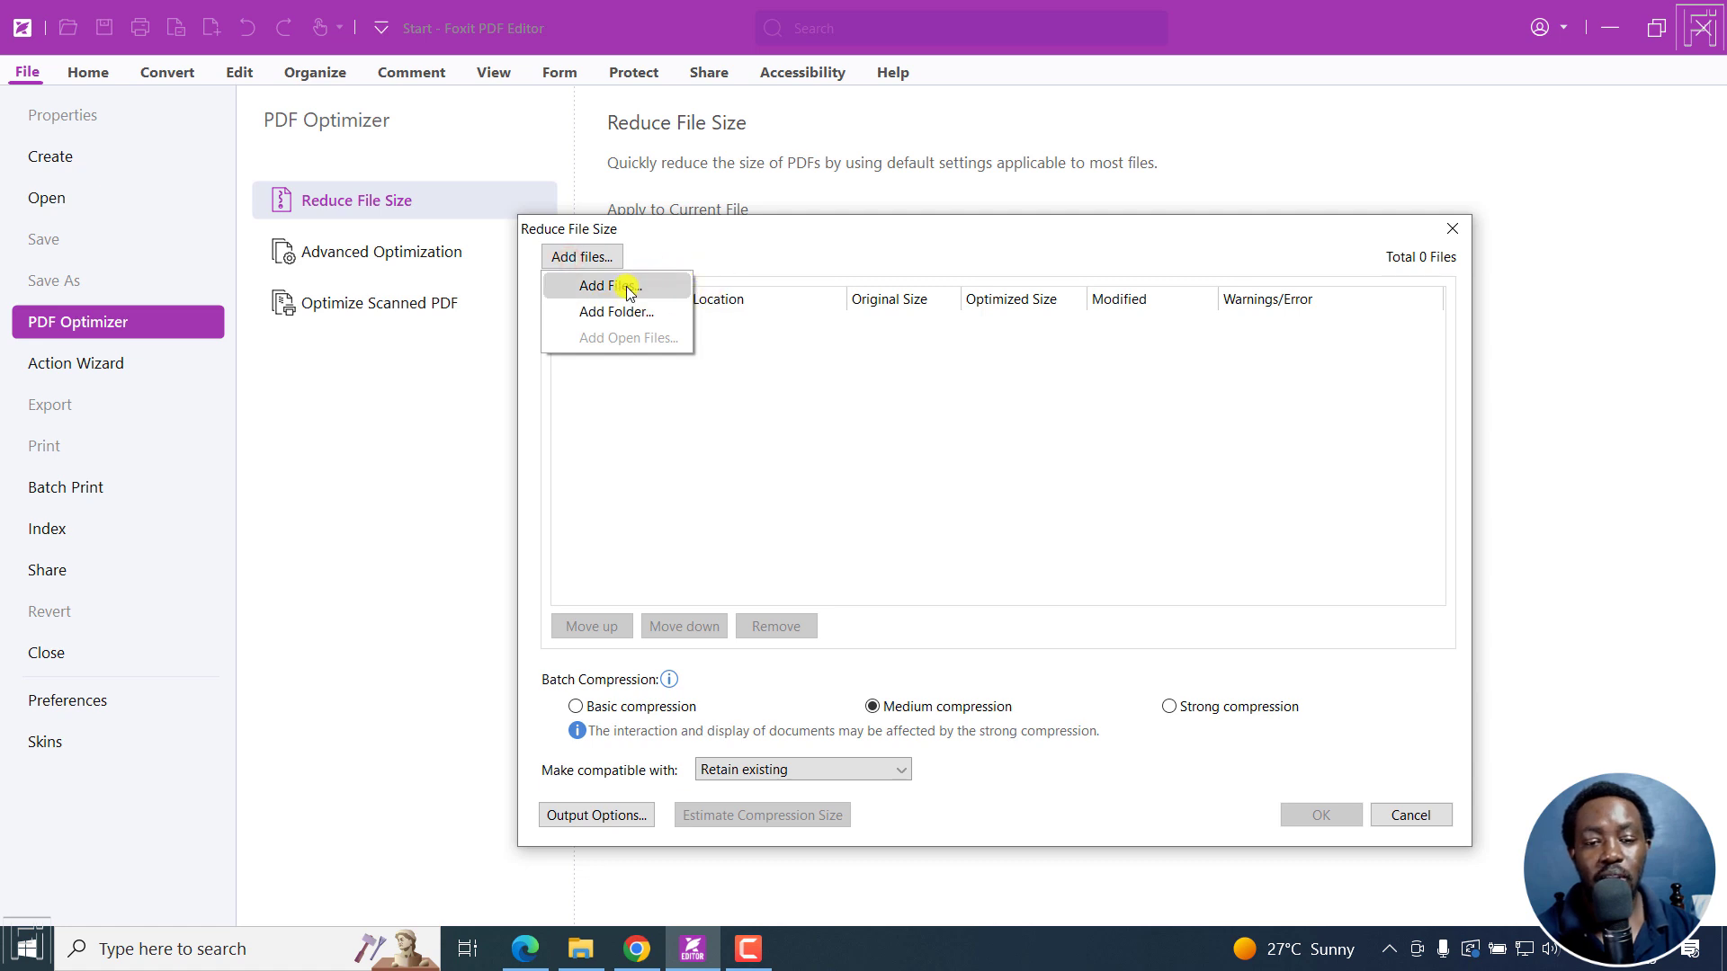
mouse_move(630, 313)
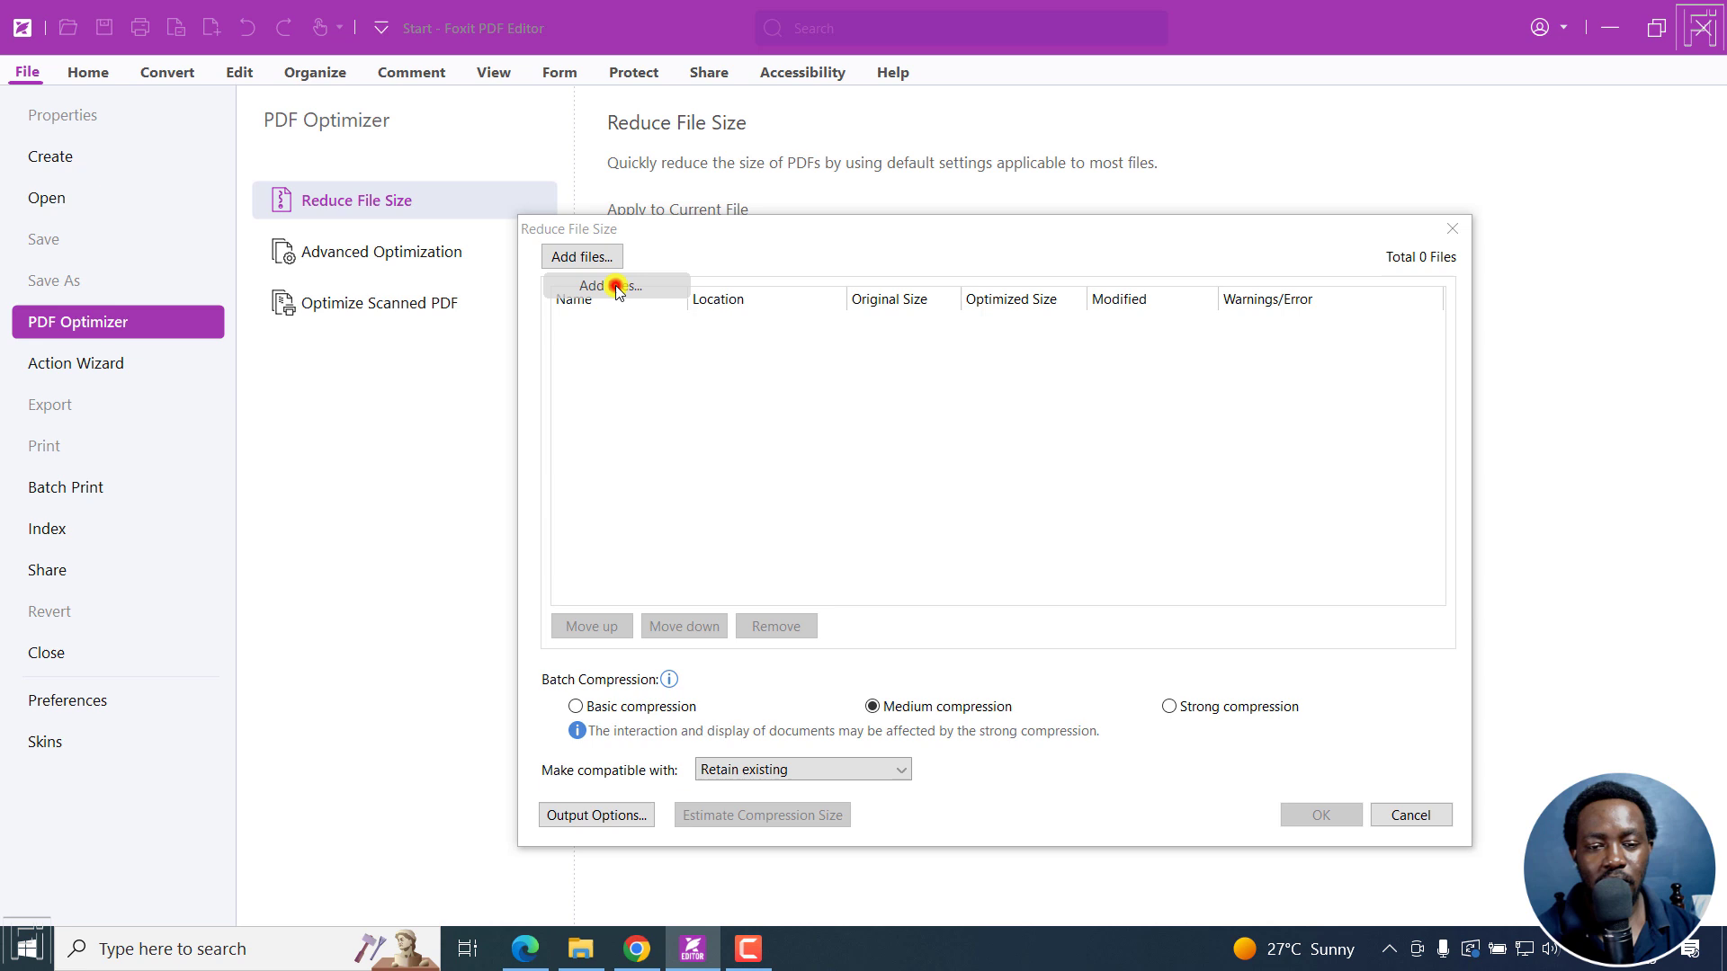
click(613, 286)
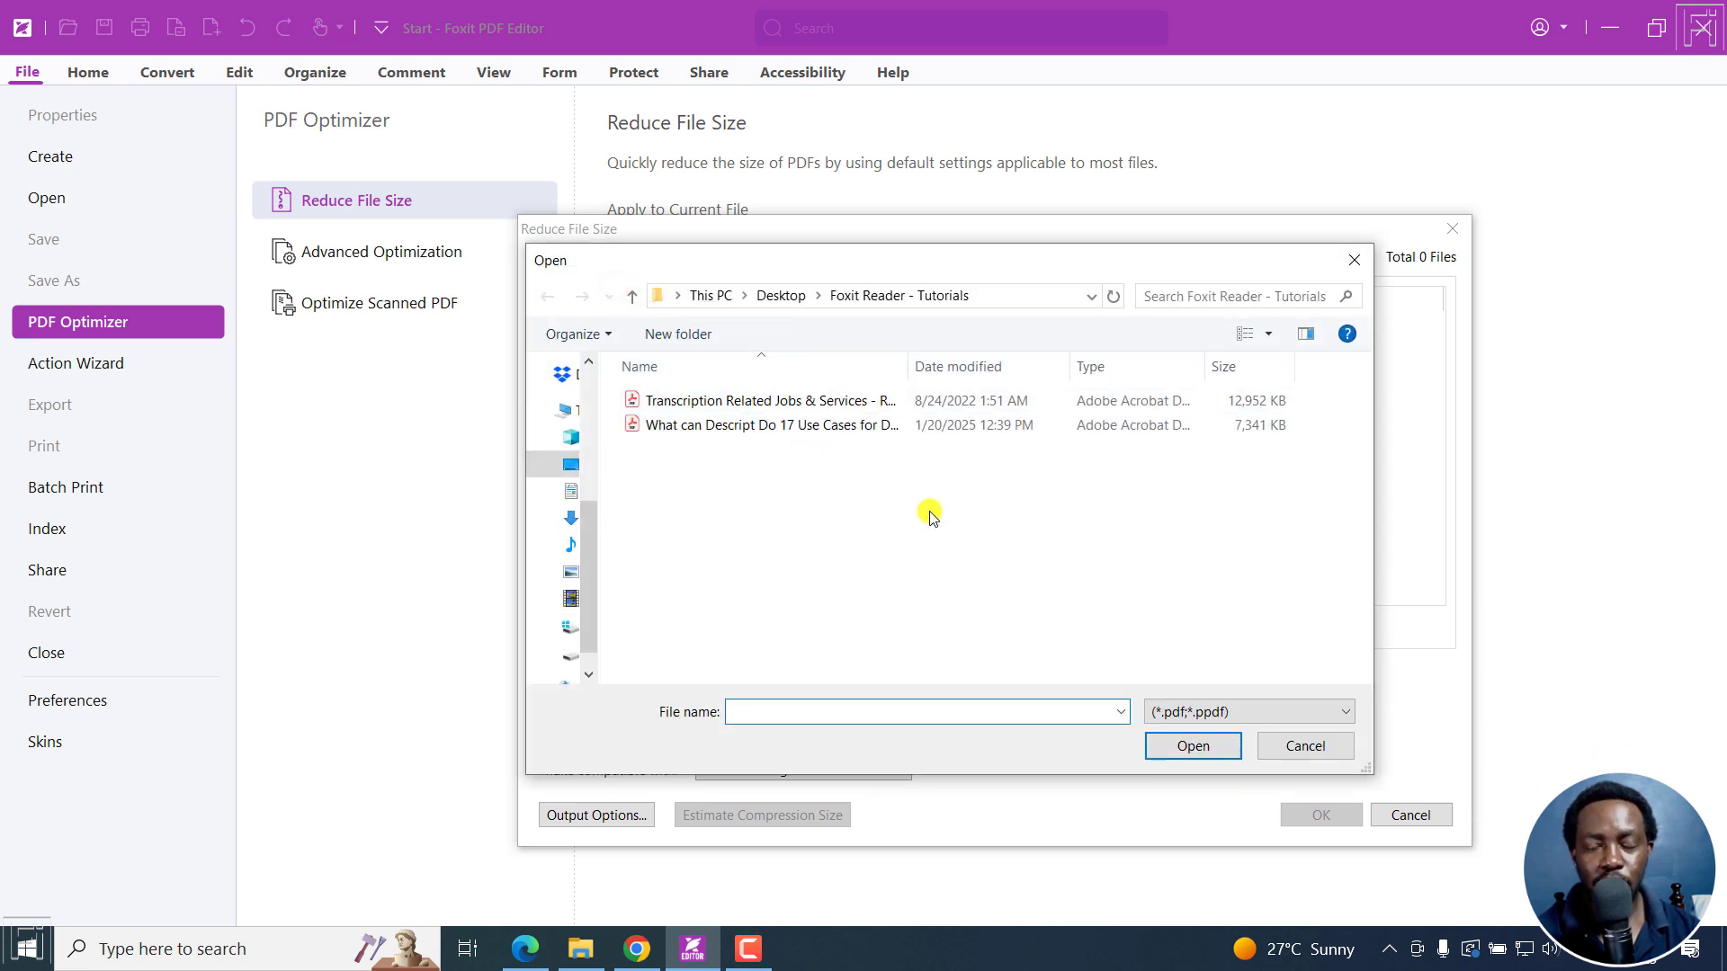
mouse_move(890, 501)
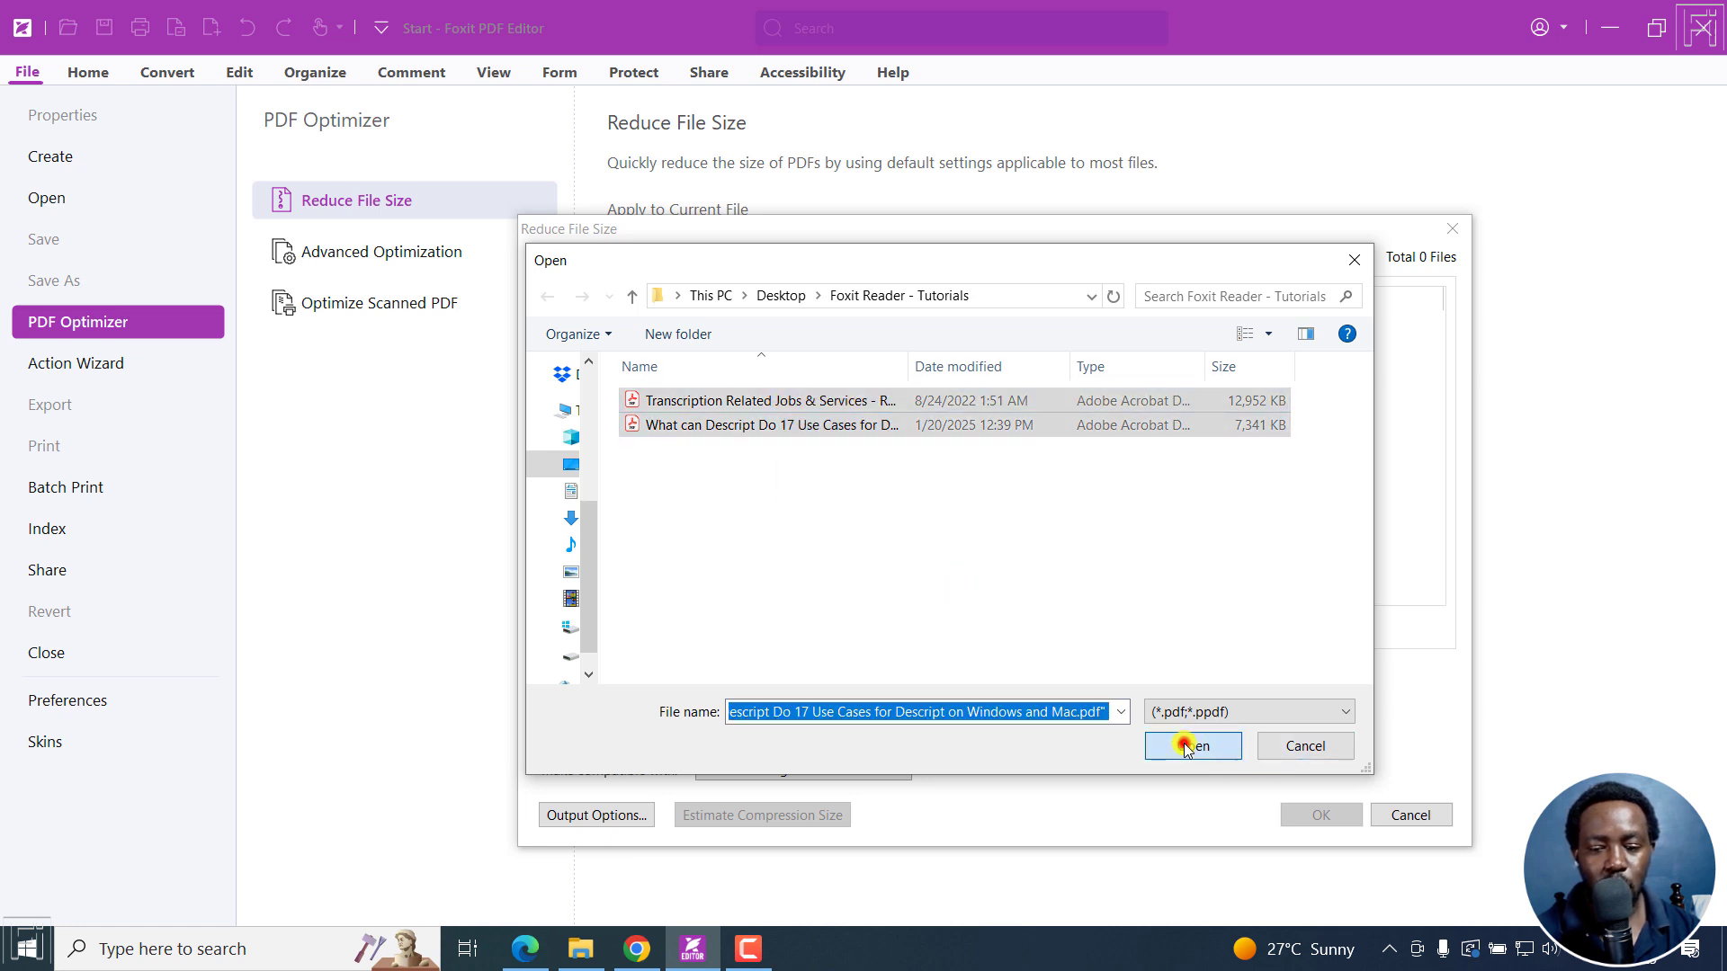
click(1192, 745)
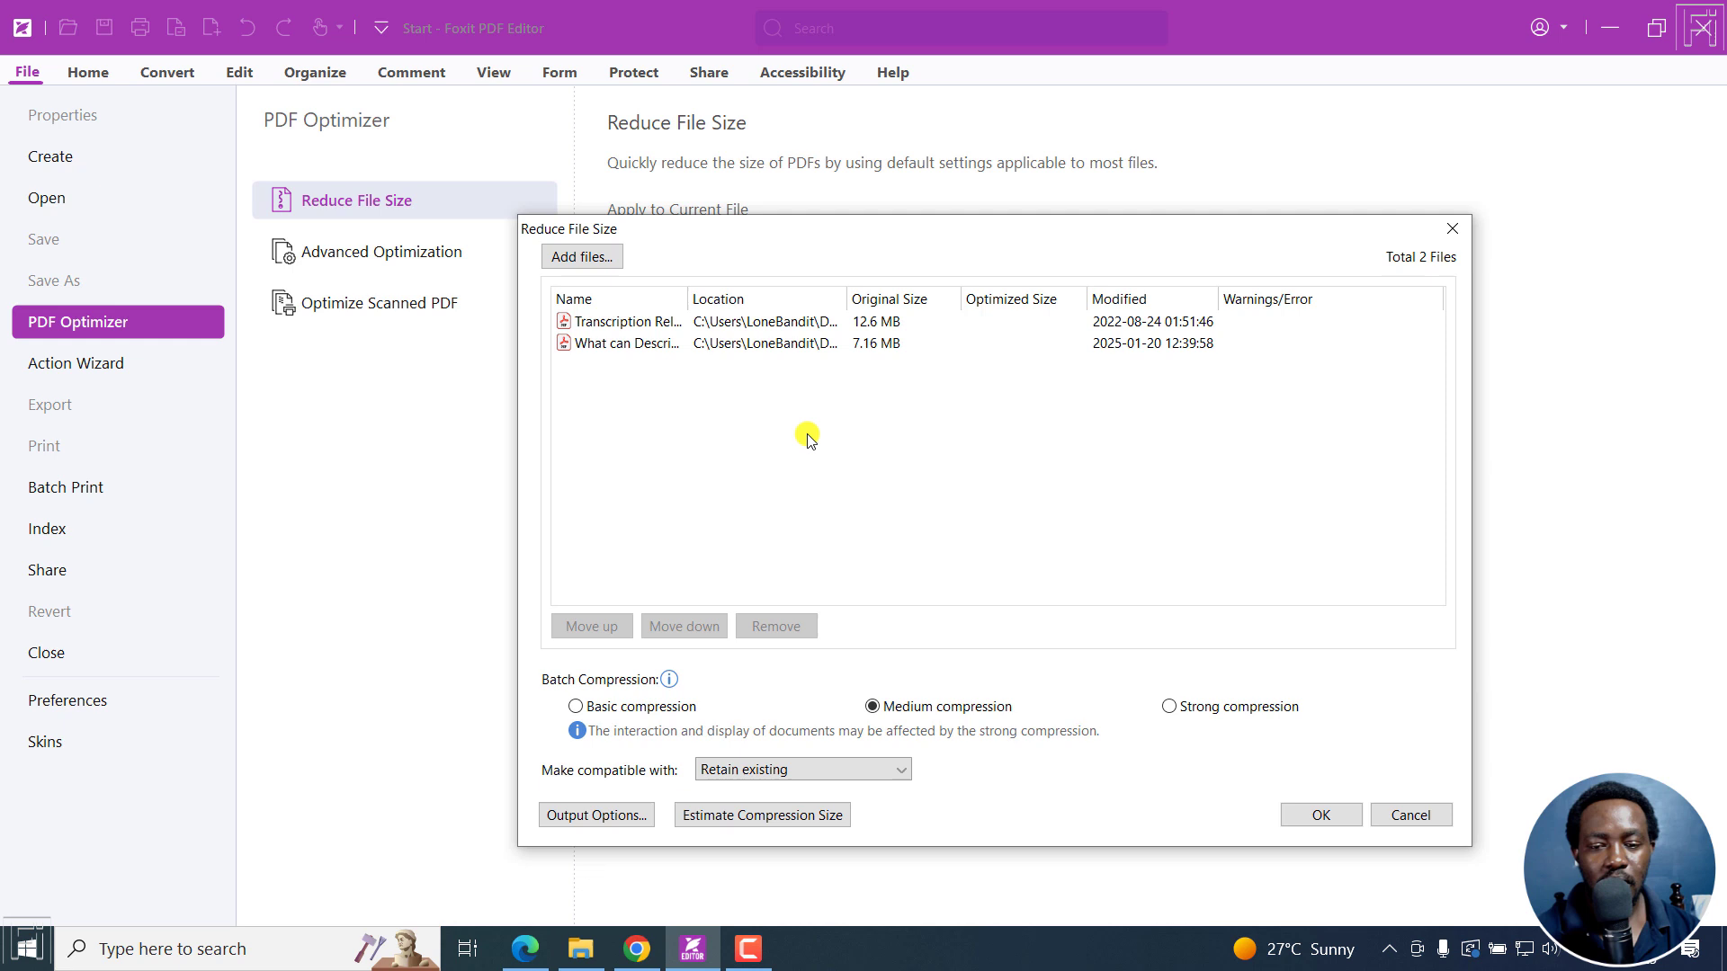
mouse_move(720, 604)
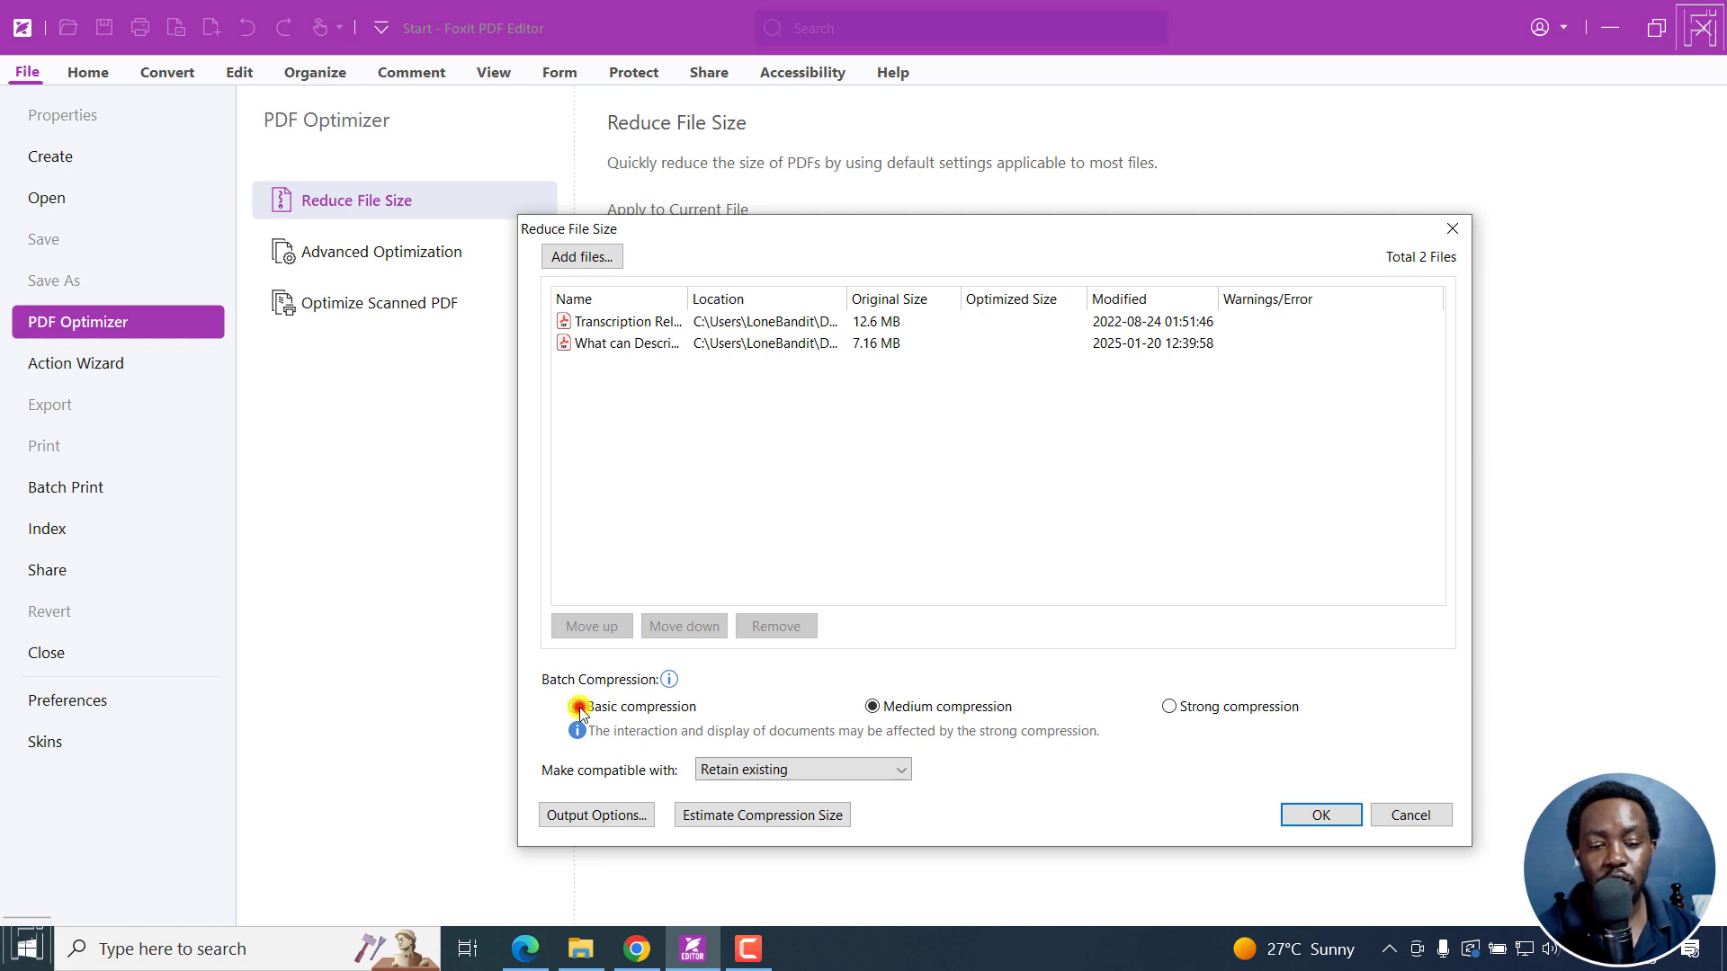
Step: Estimate batch sizes under basic compression (12.0 and 7.07 MB), then under medium (5.62 and 3.78 MB)
click(576, 705)
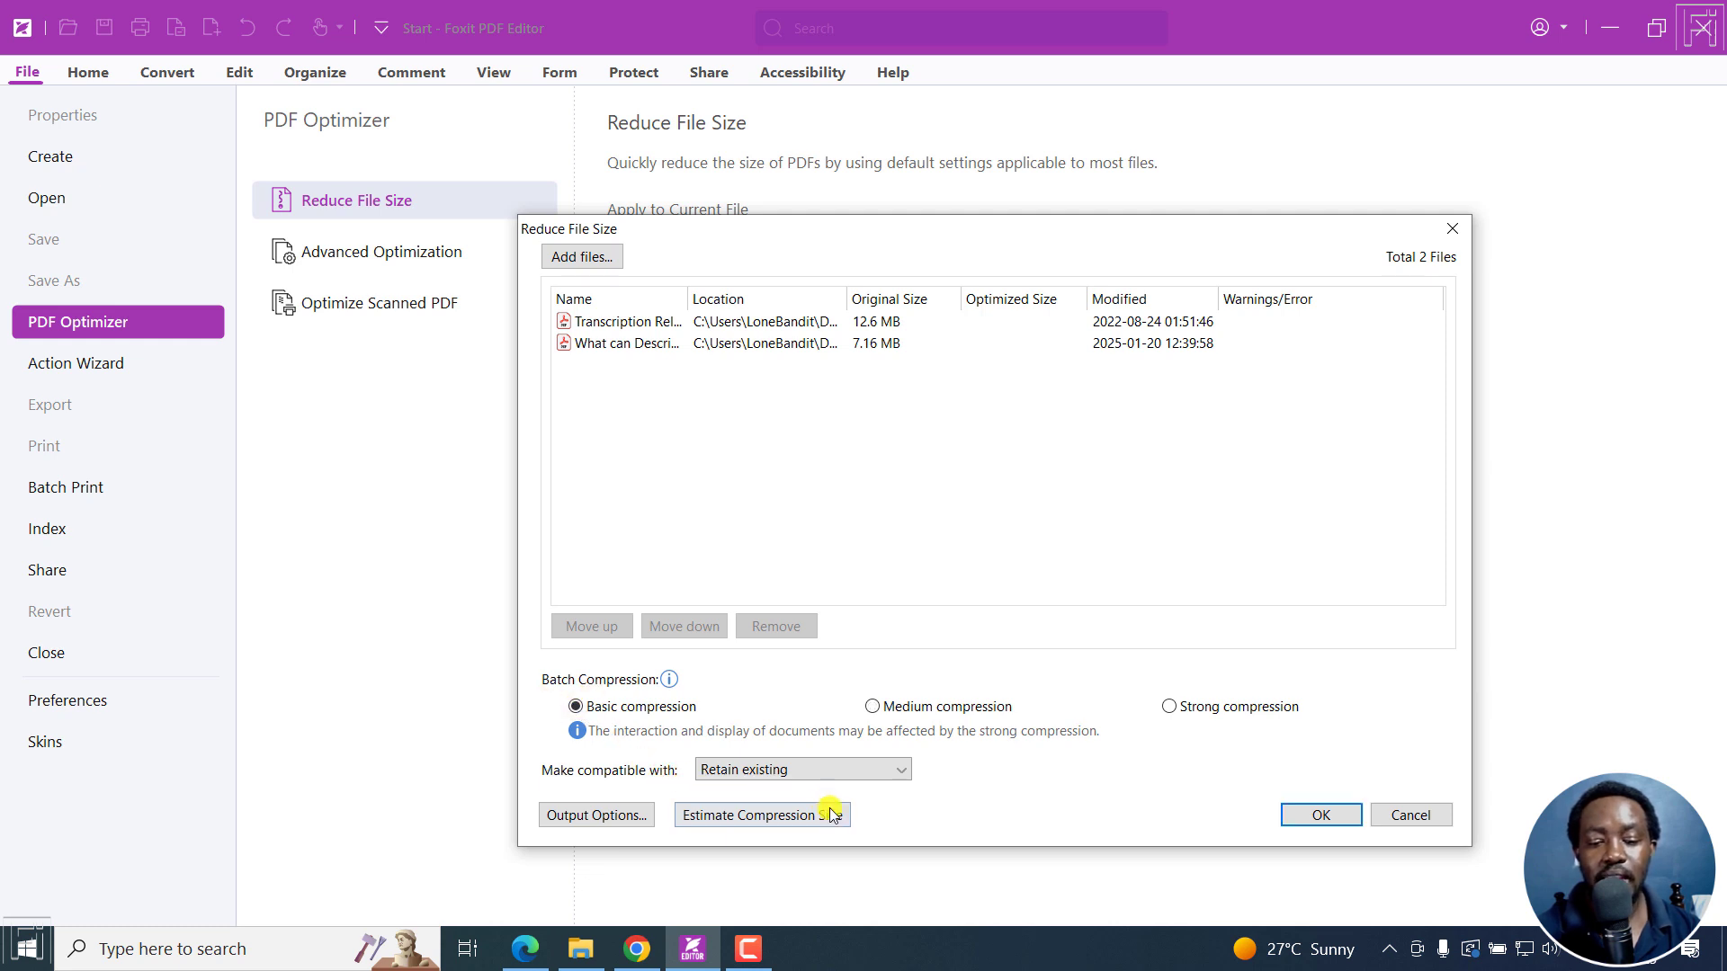
click(802, 815)
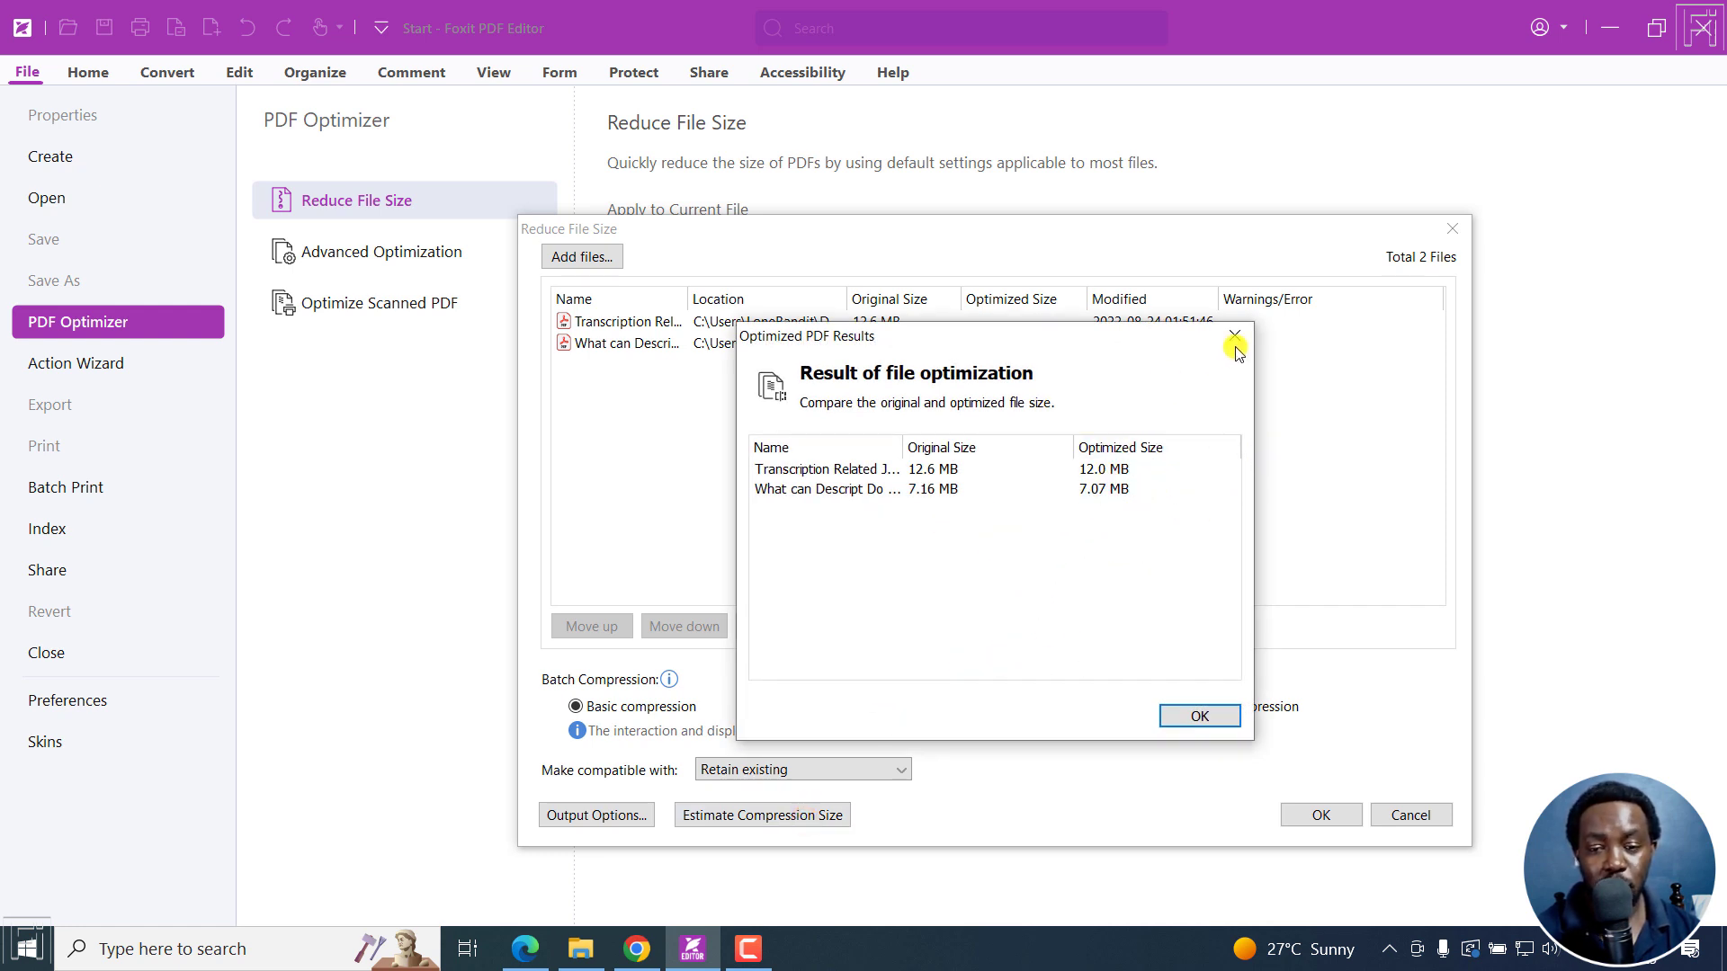
mouse_move(1234, 338)
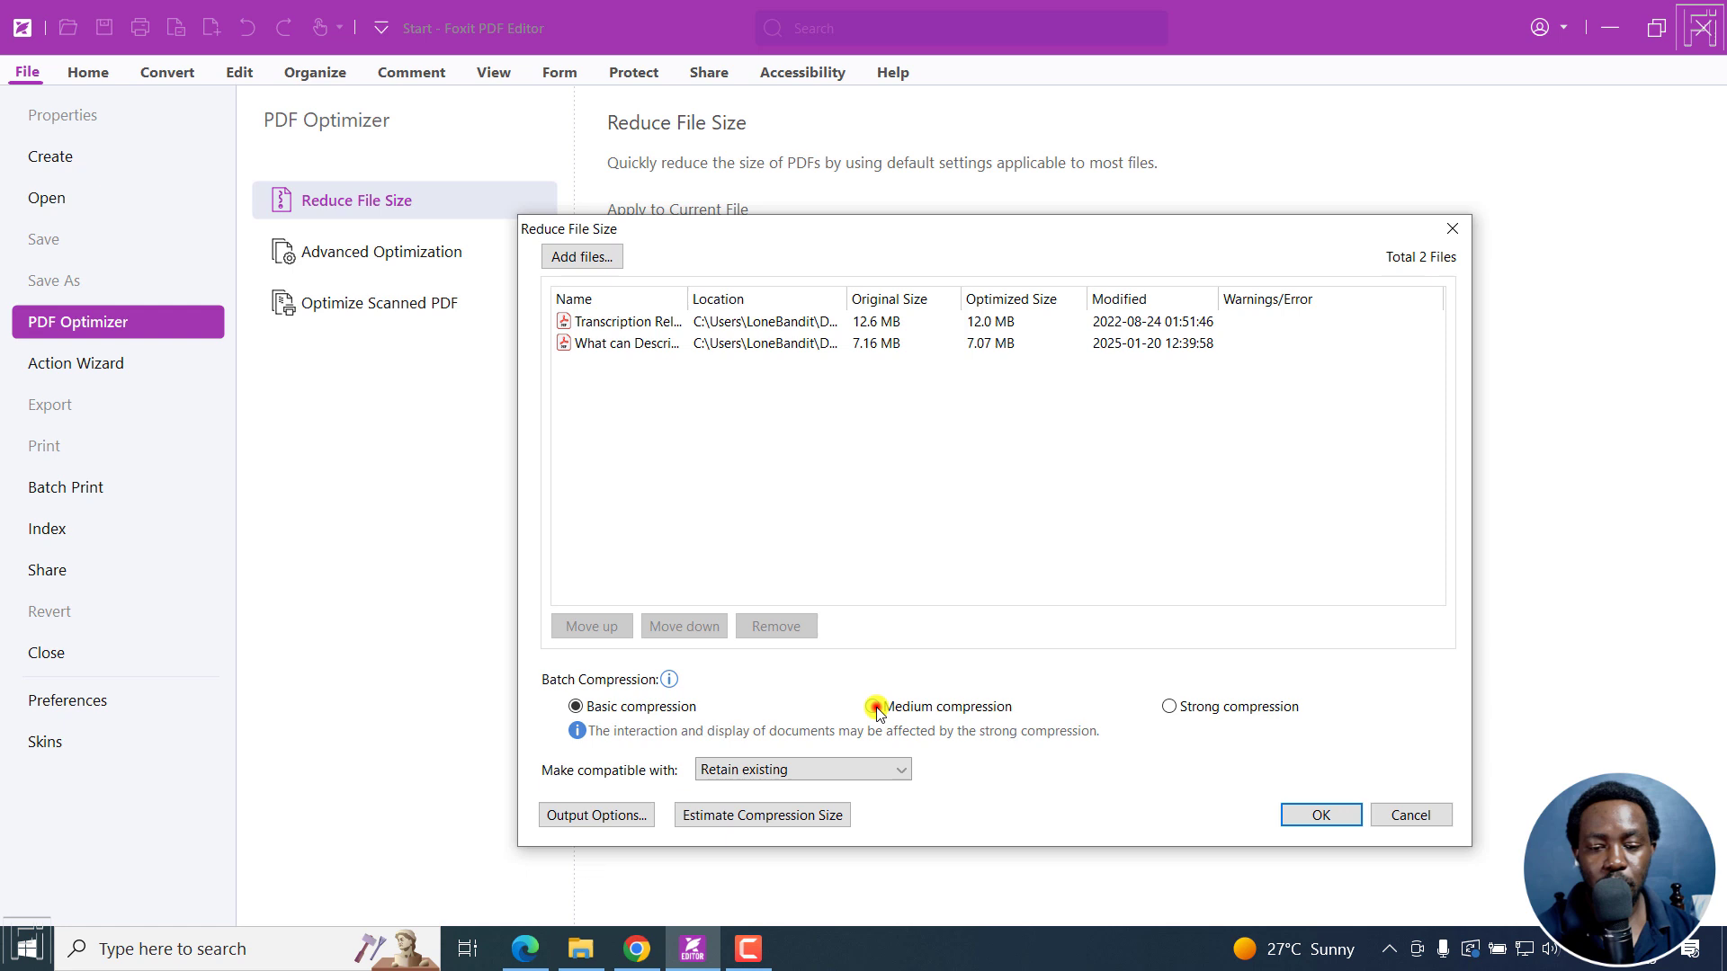
click(762, 815)
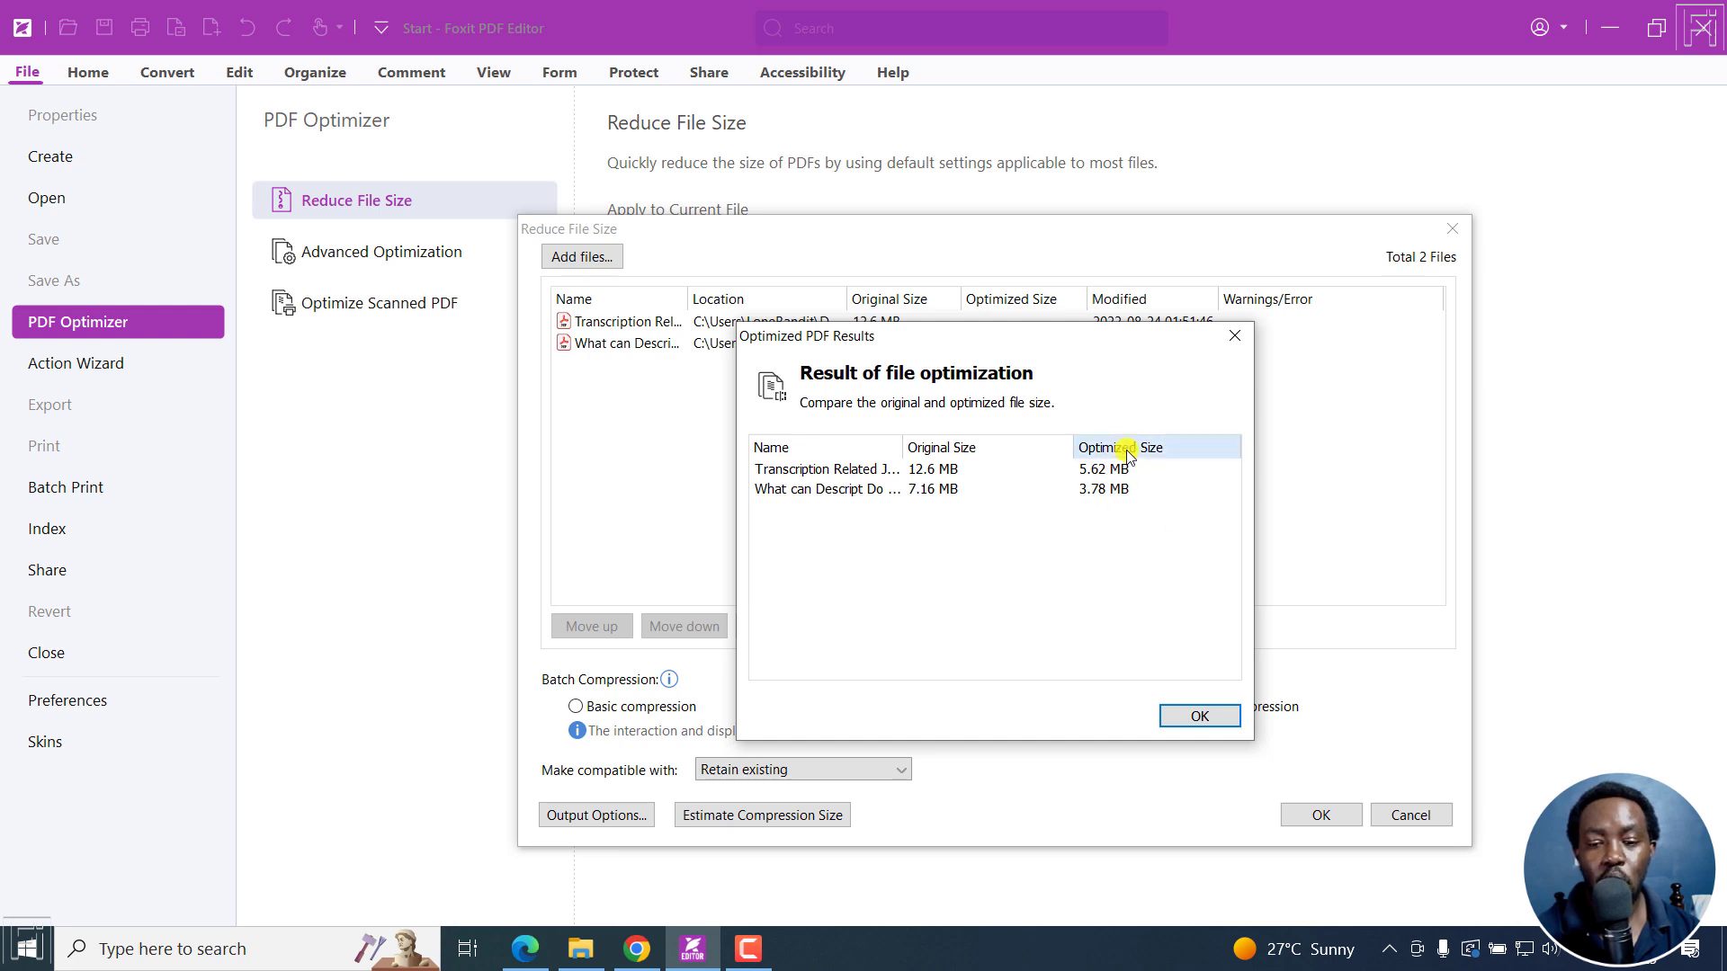
mouse_move(1182, 651)
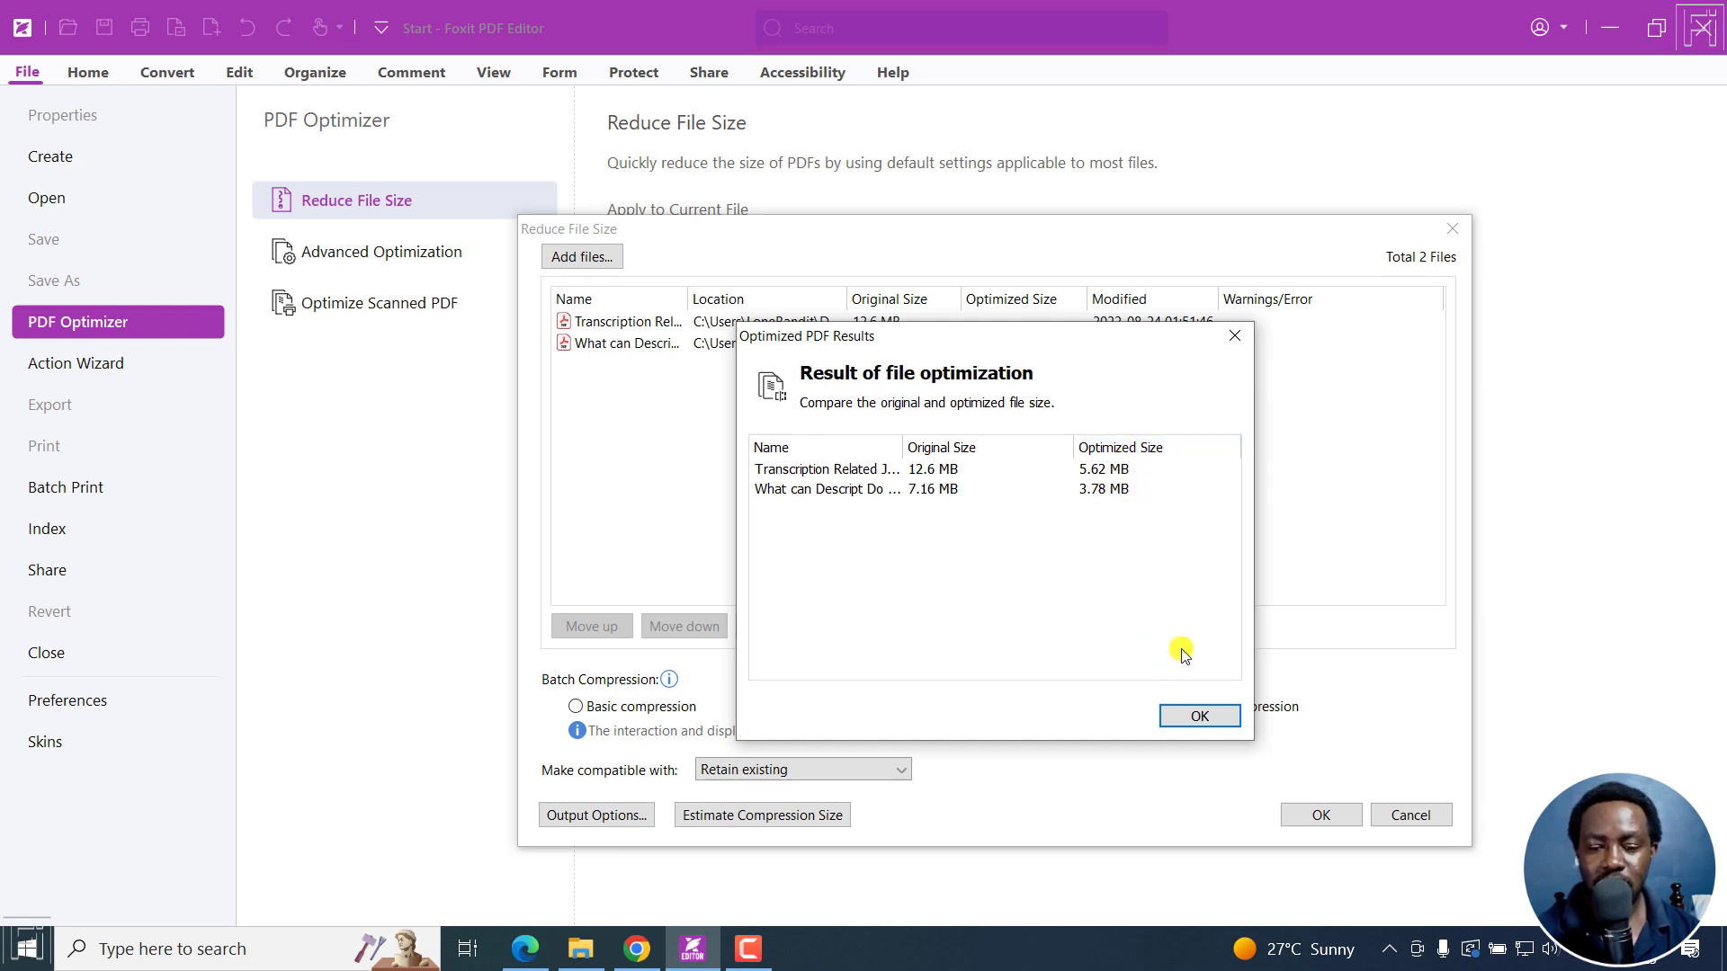
Step: Dismiss the medium-compression estimates and set batch compression to Strong
click(1200, 716)
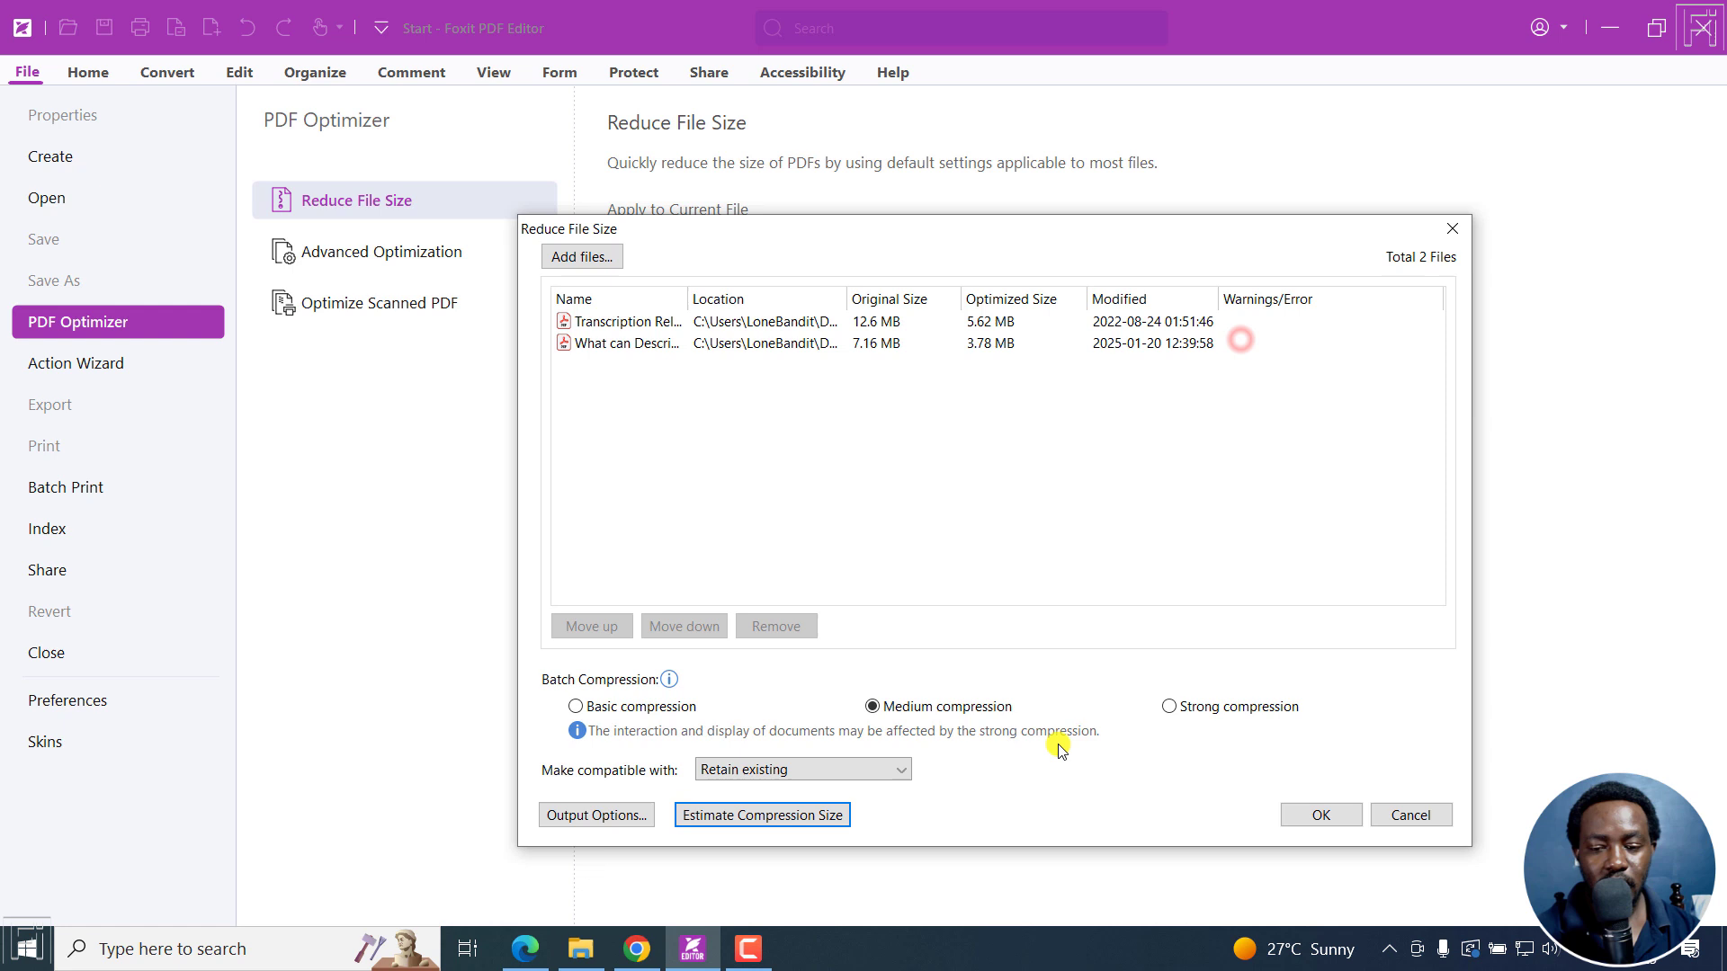
click(1169, 705)
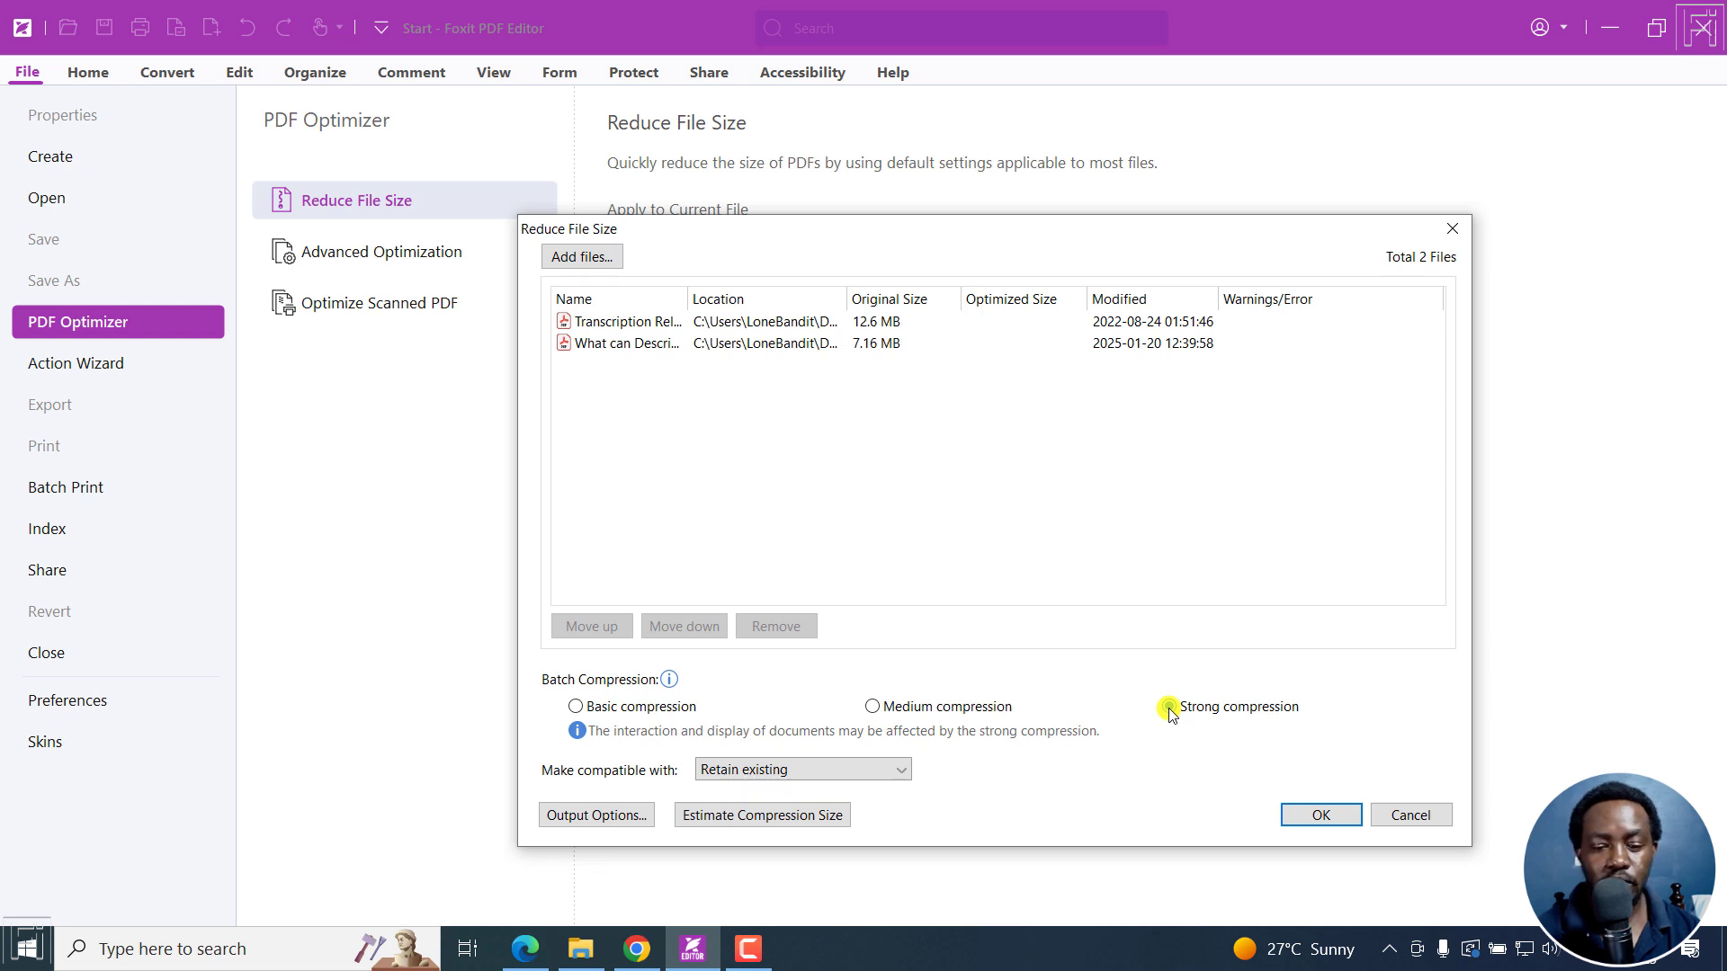
Step: Estimate strong-compression sizes for both PDFs (about 1.83 and 1.52 MB) and dismiss the results
click(1169, 706)
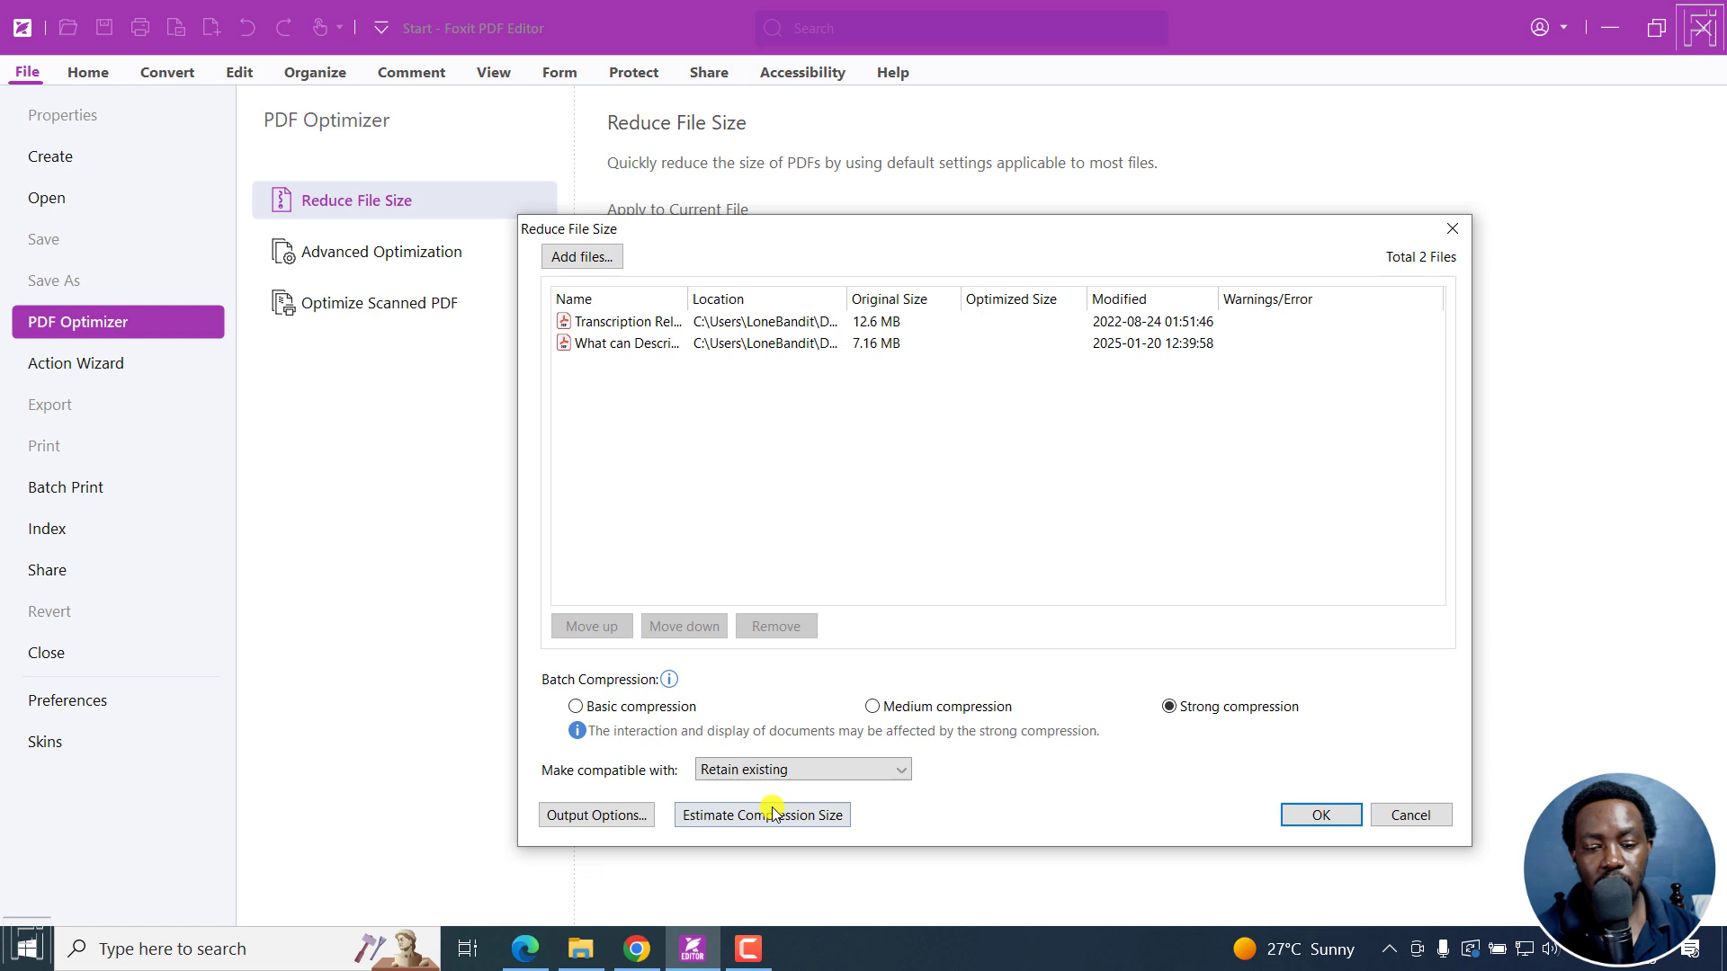
click(762, 815)
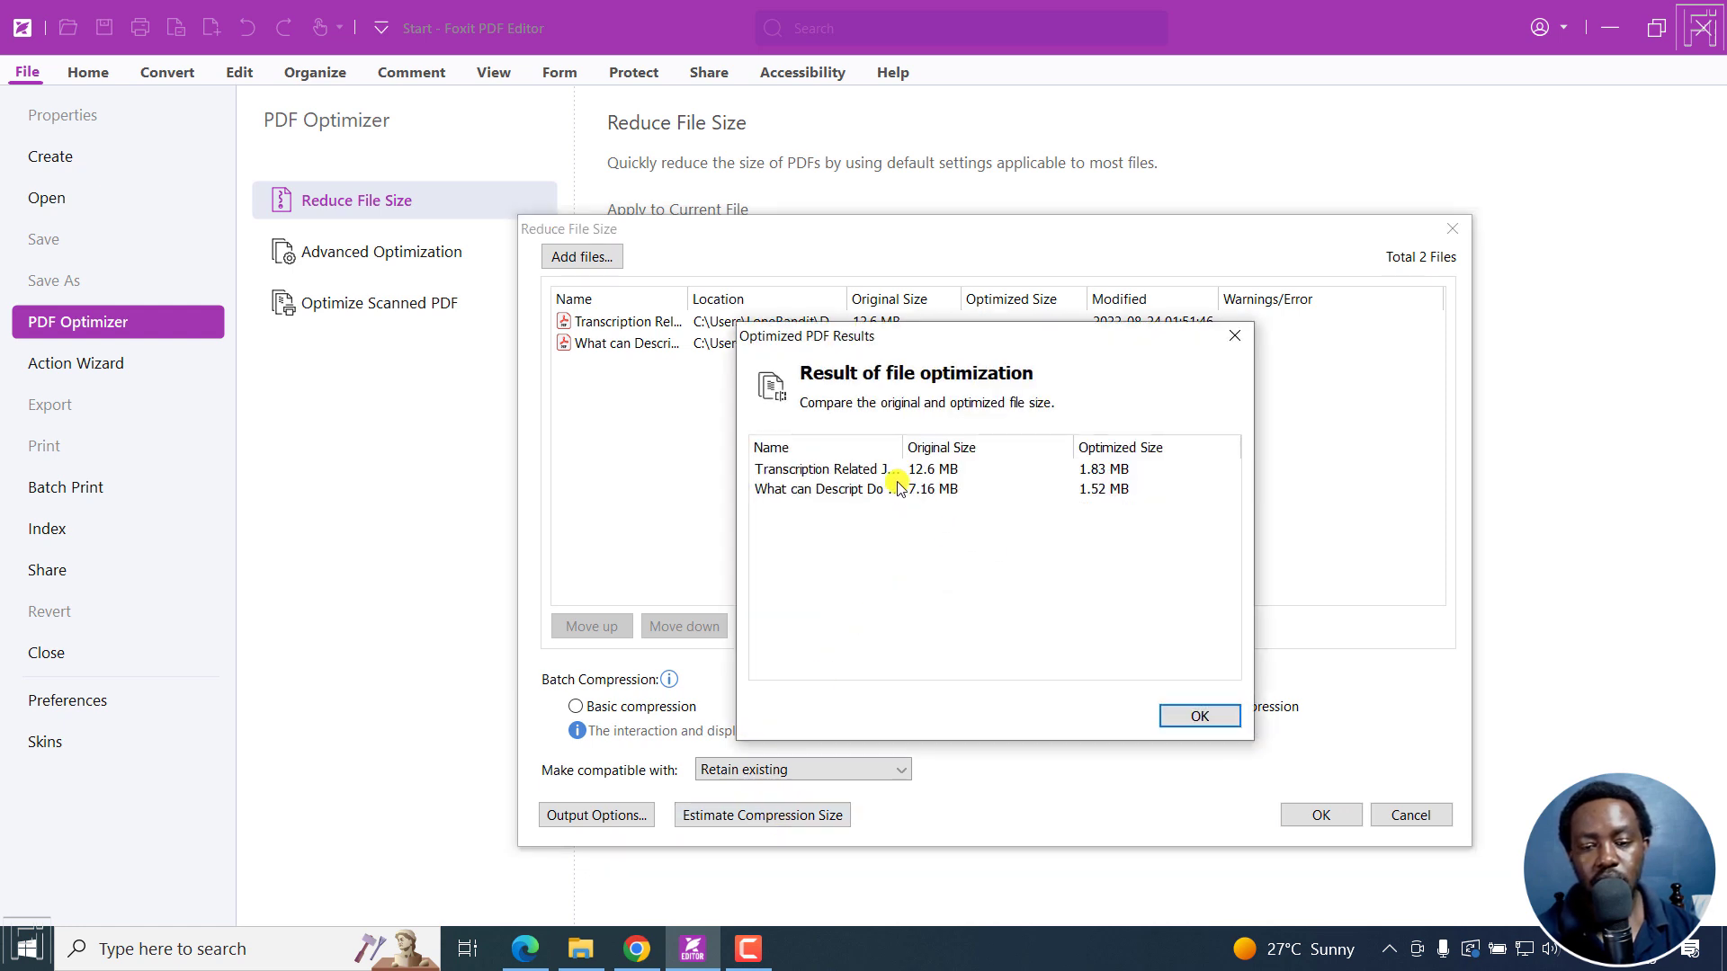
mouse_move(941, 475)
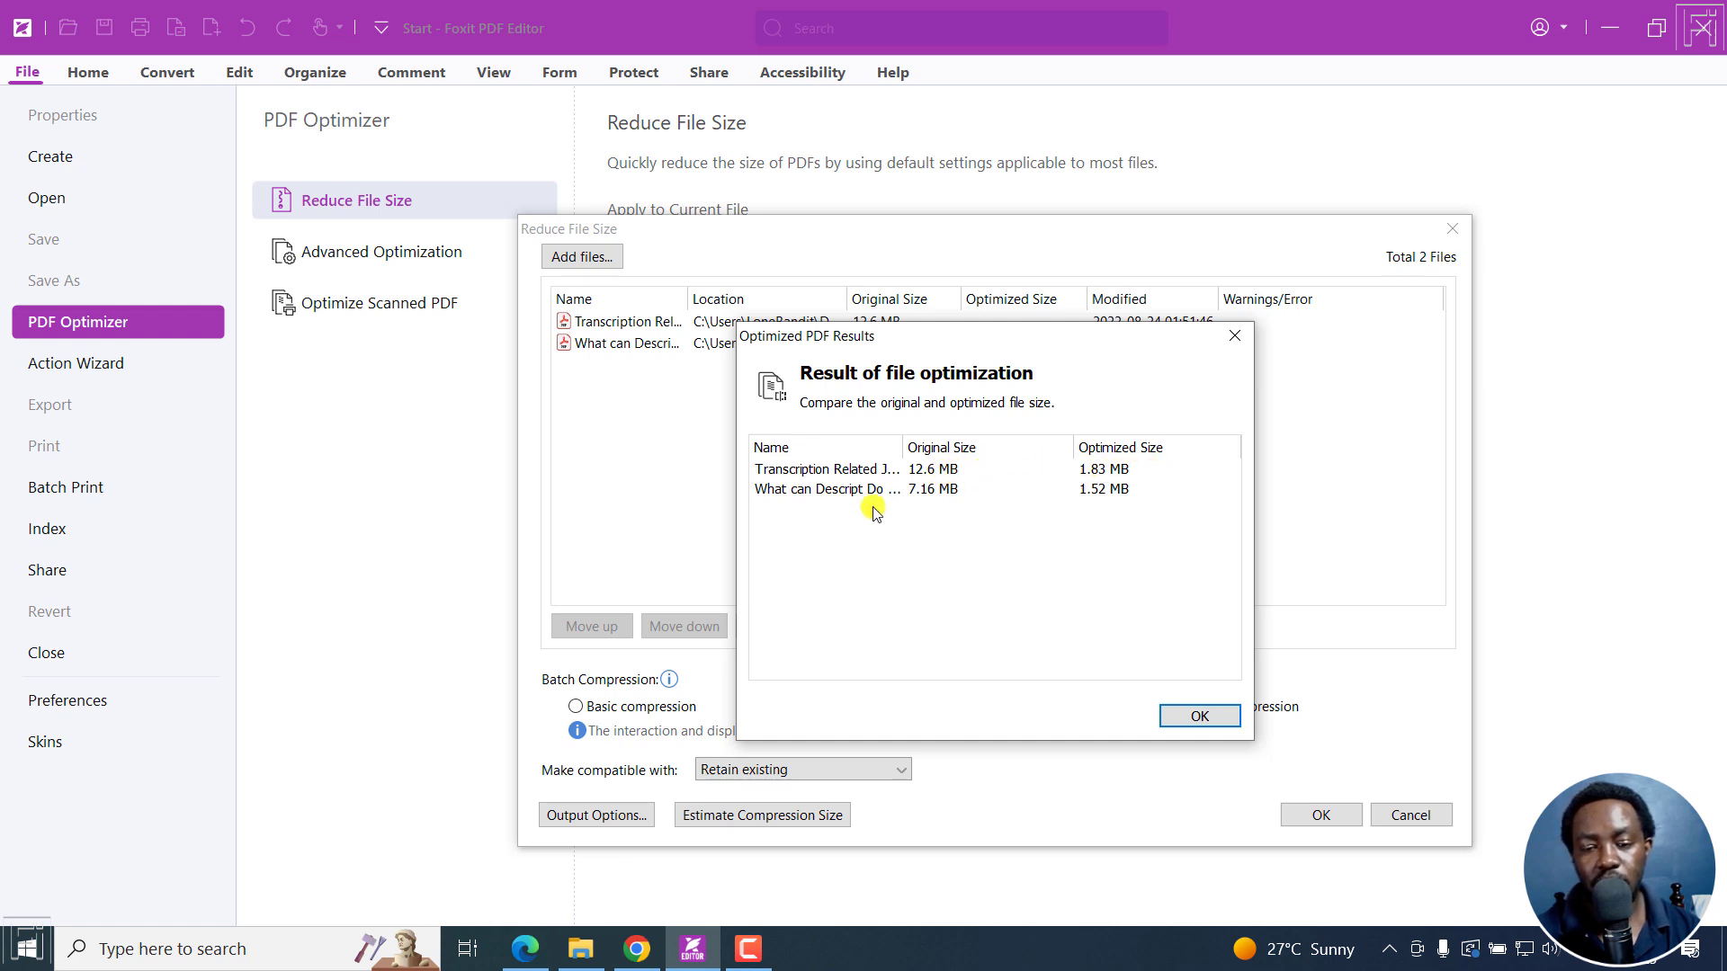
mouse_move(990, 495)
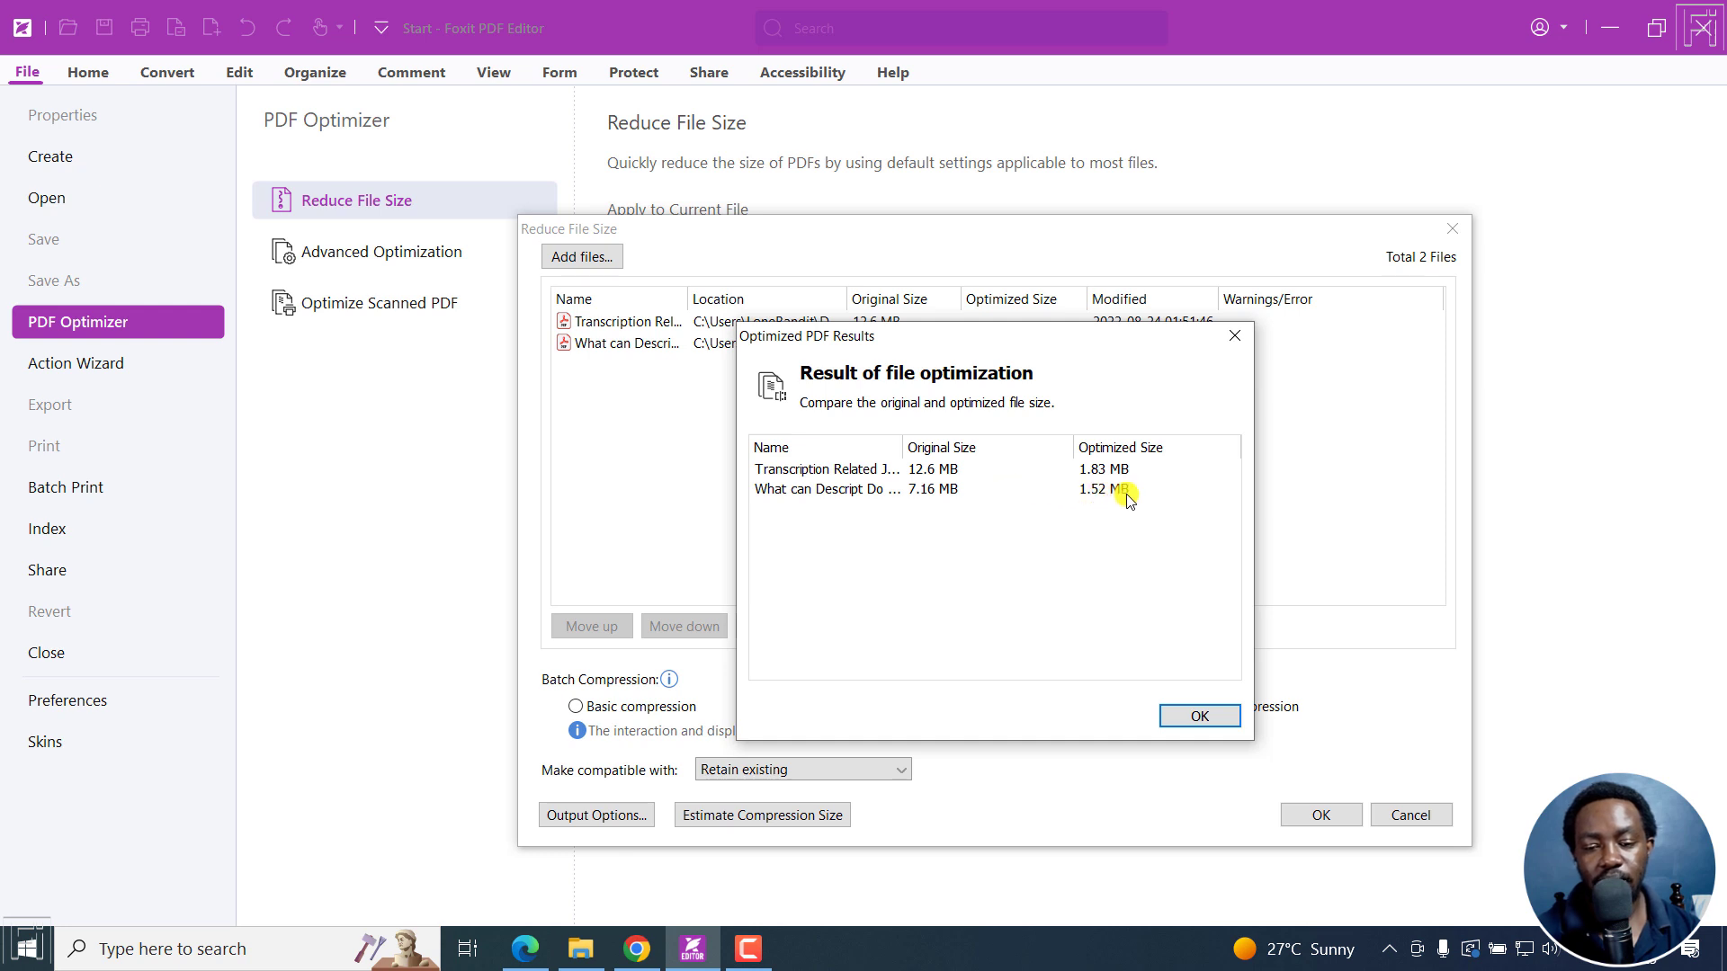
mouse_move(1194, 716)
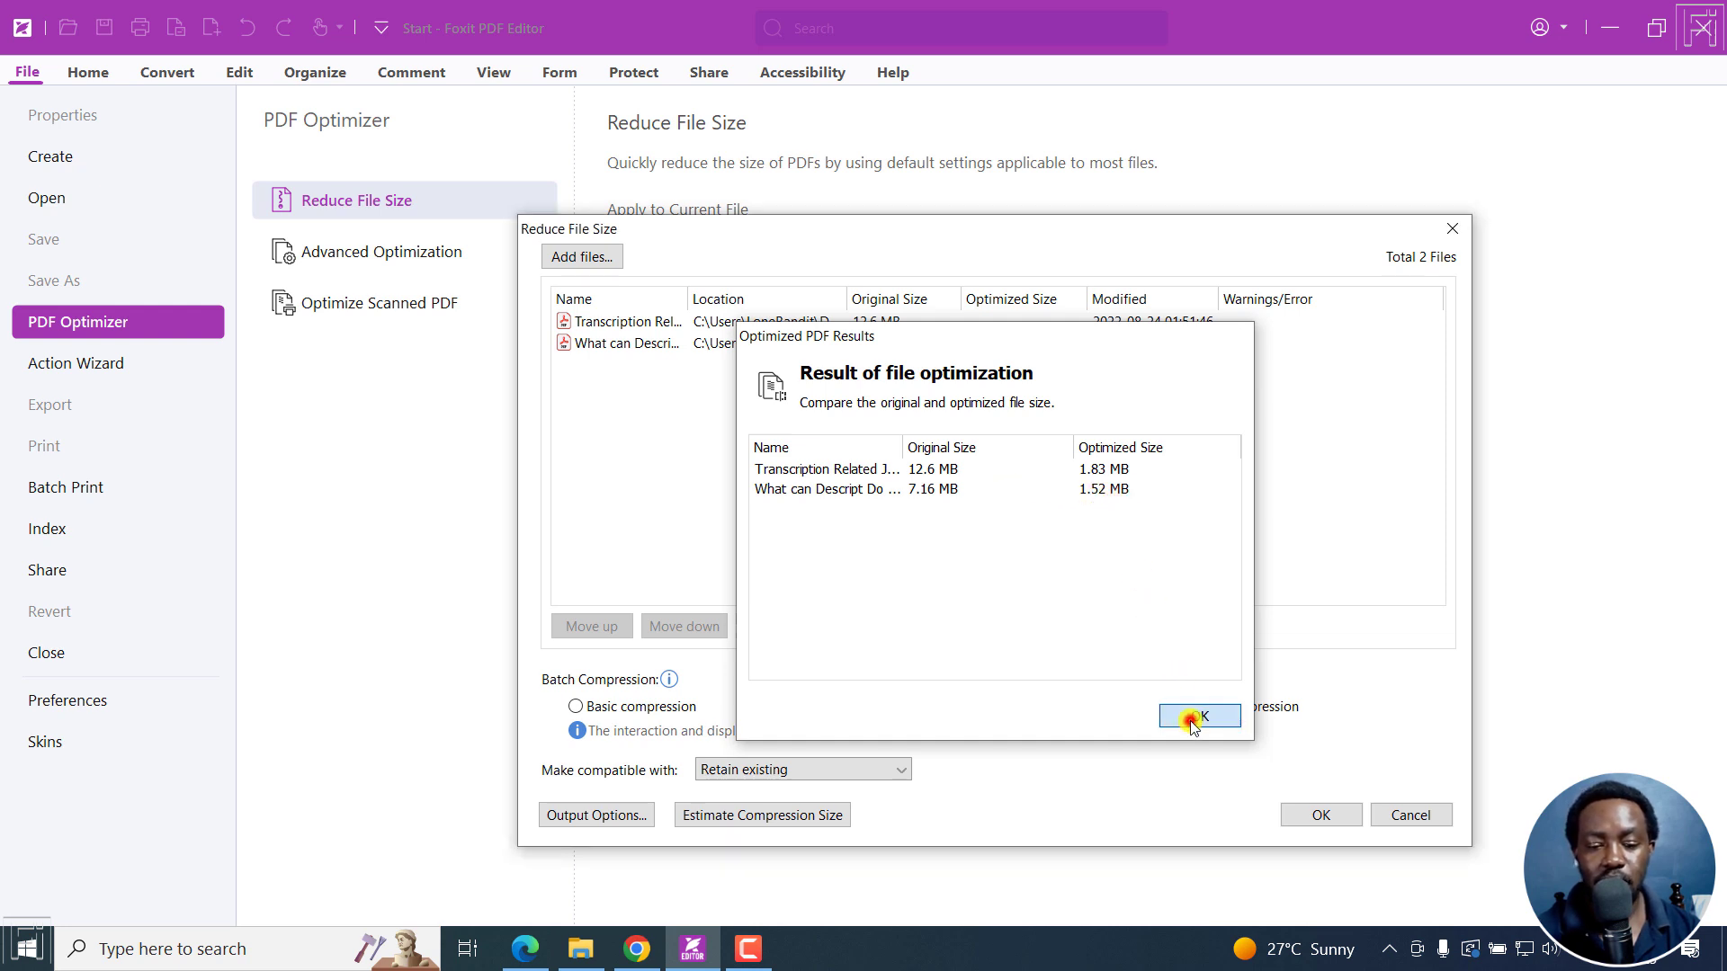
click(1198, 716)
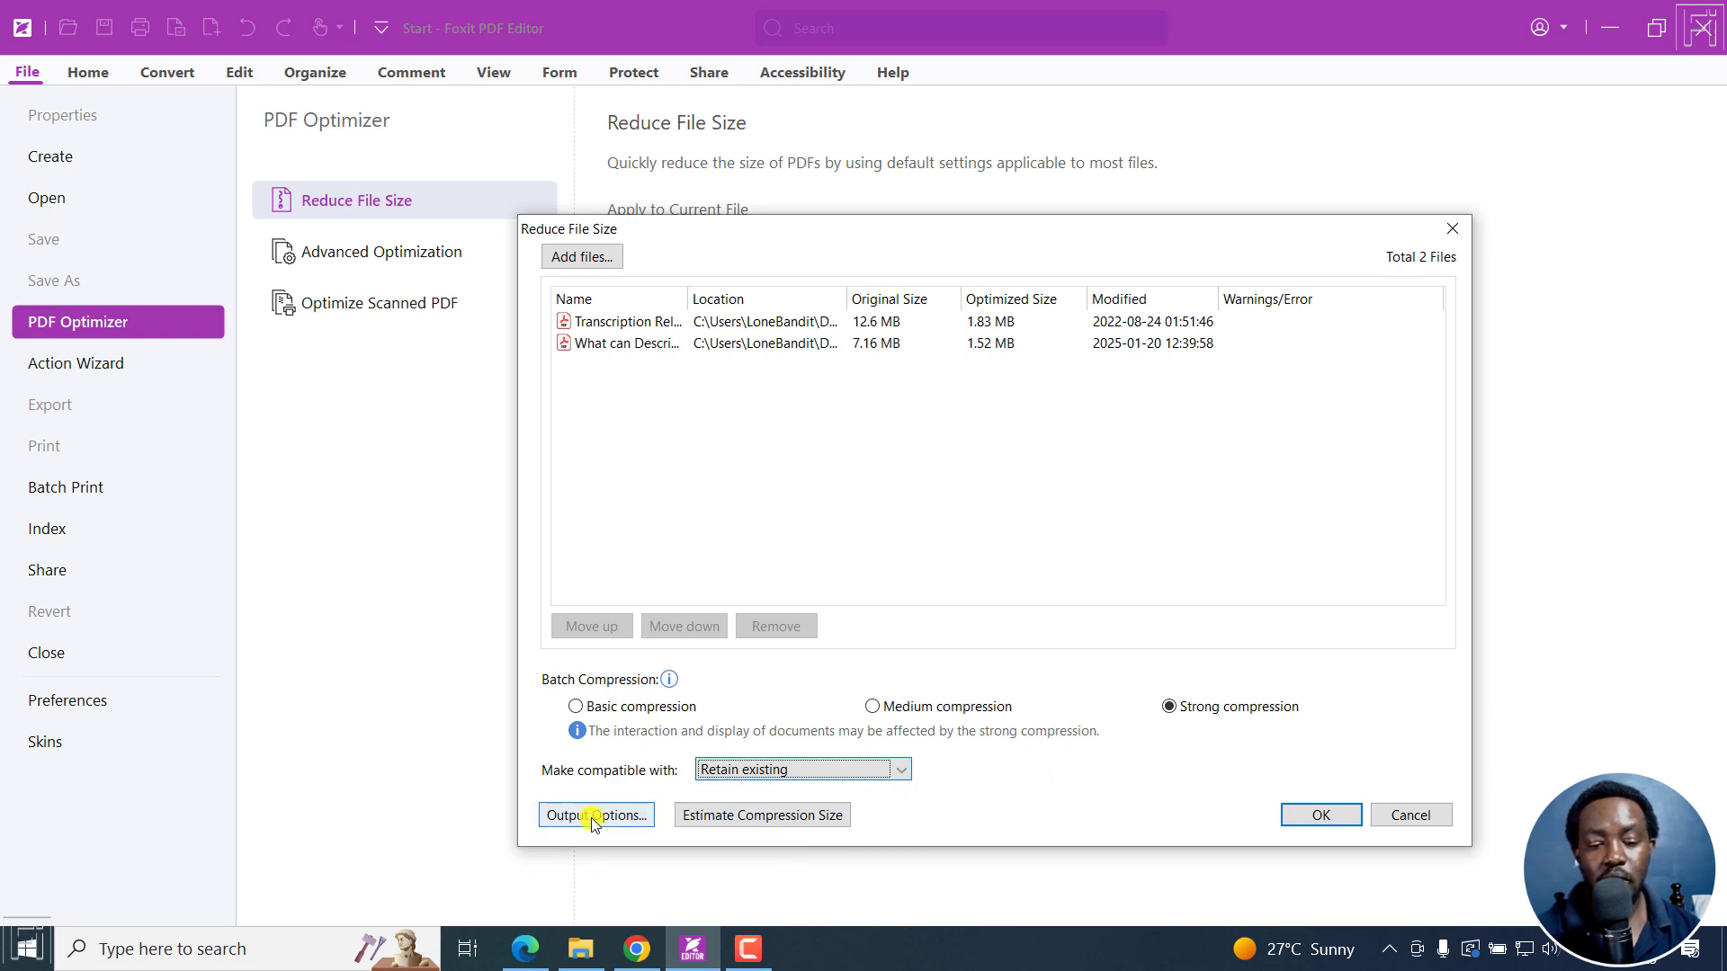
Step: Set output naming to add 'Compressed' after each original file name, saved in the originals' folder
click(596, 815)
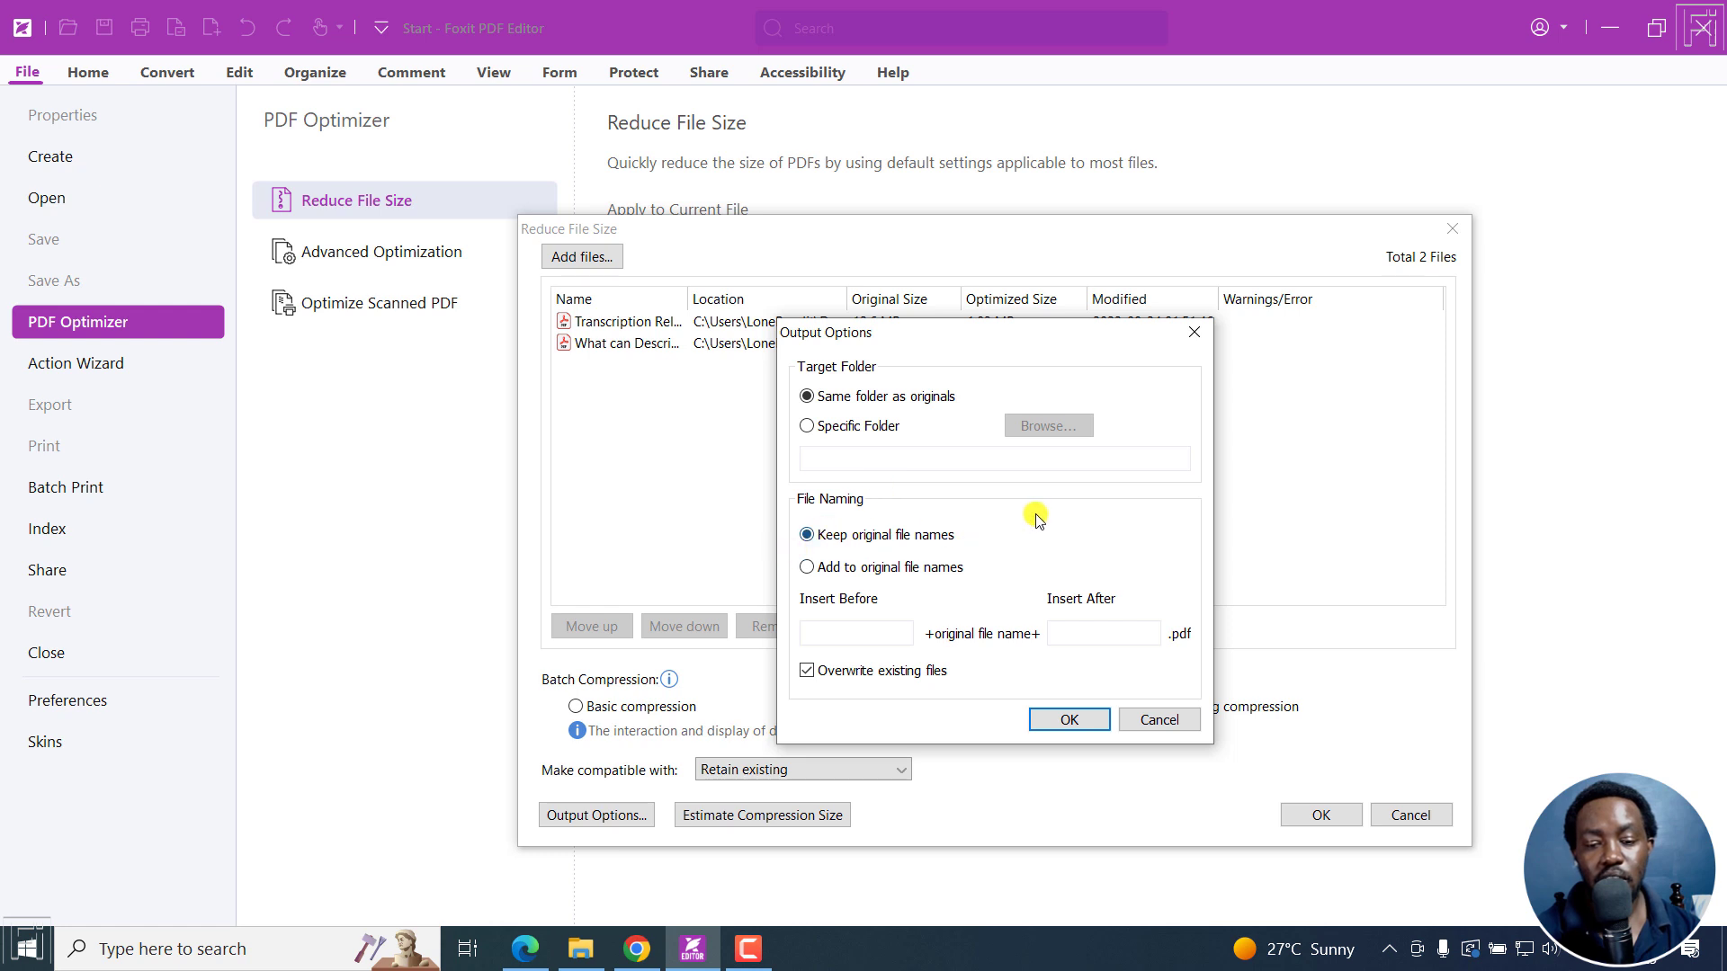
click(806, 567)
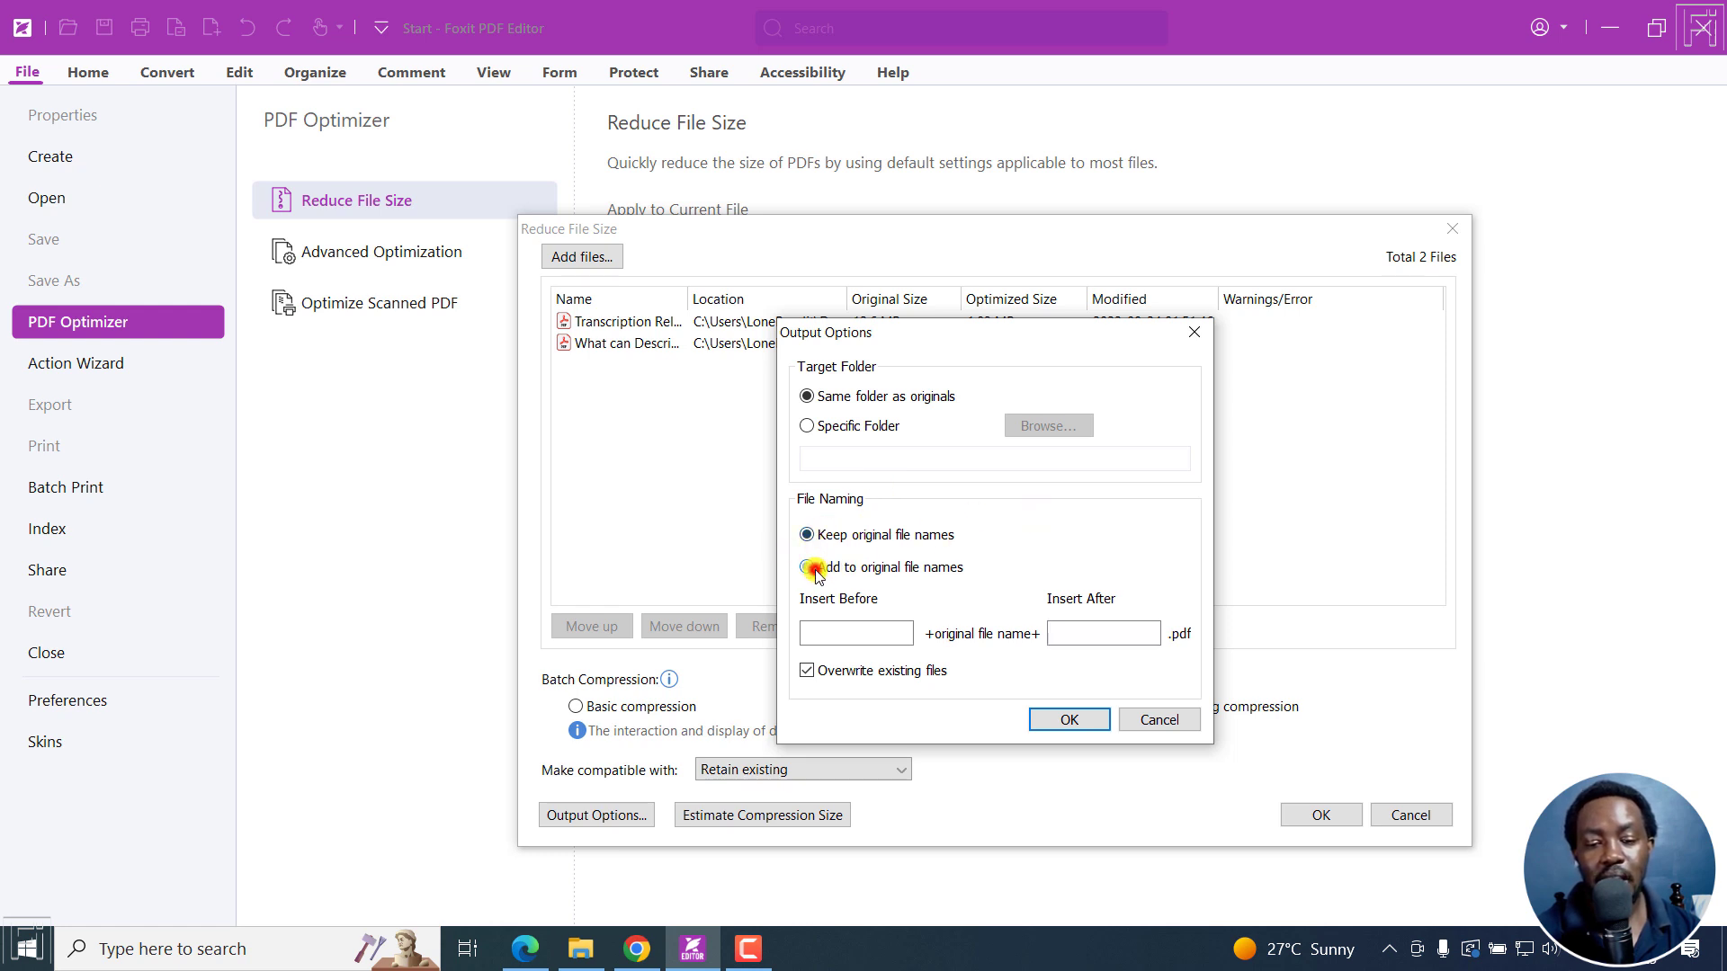
click(806, 566)
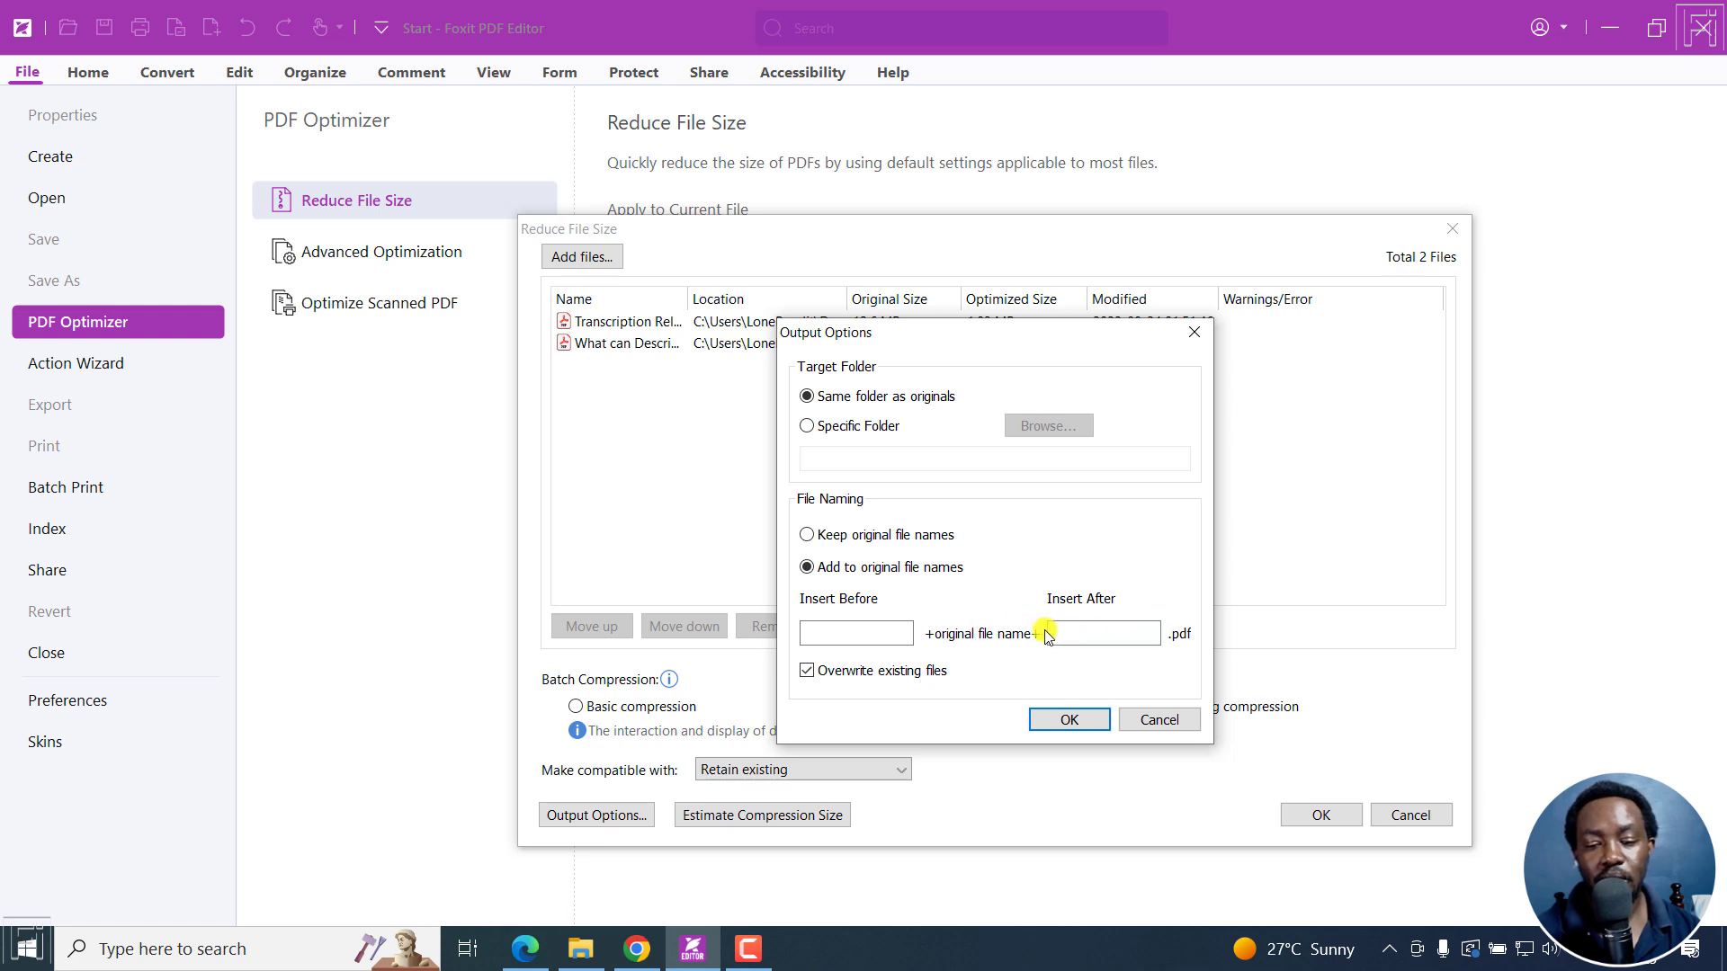
click(1102, 633)
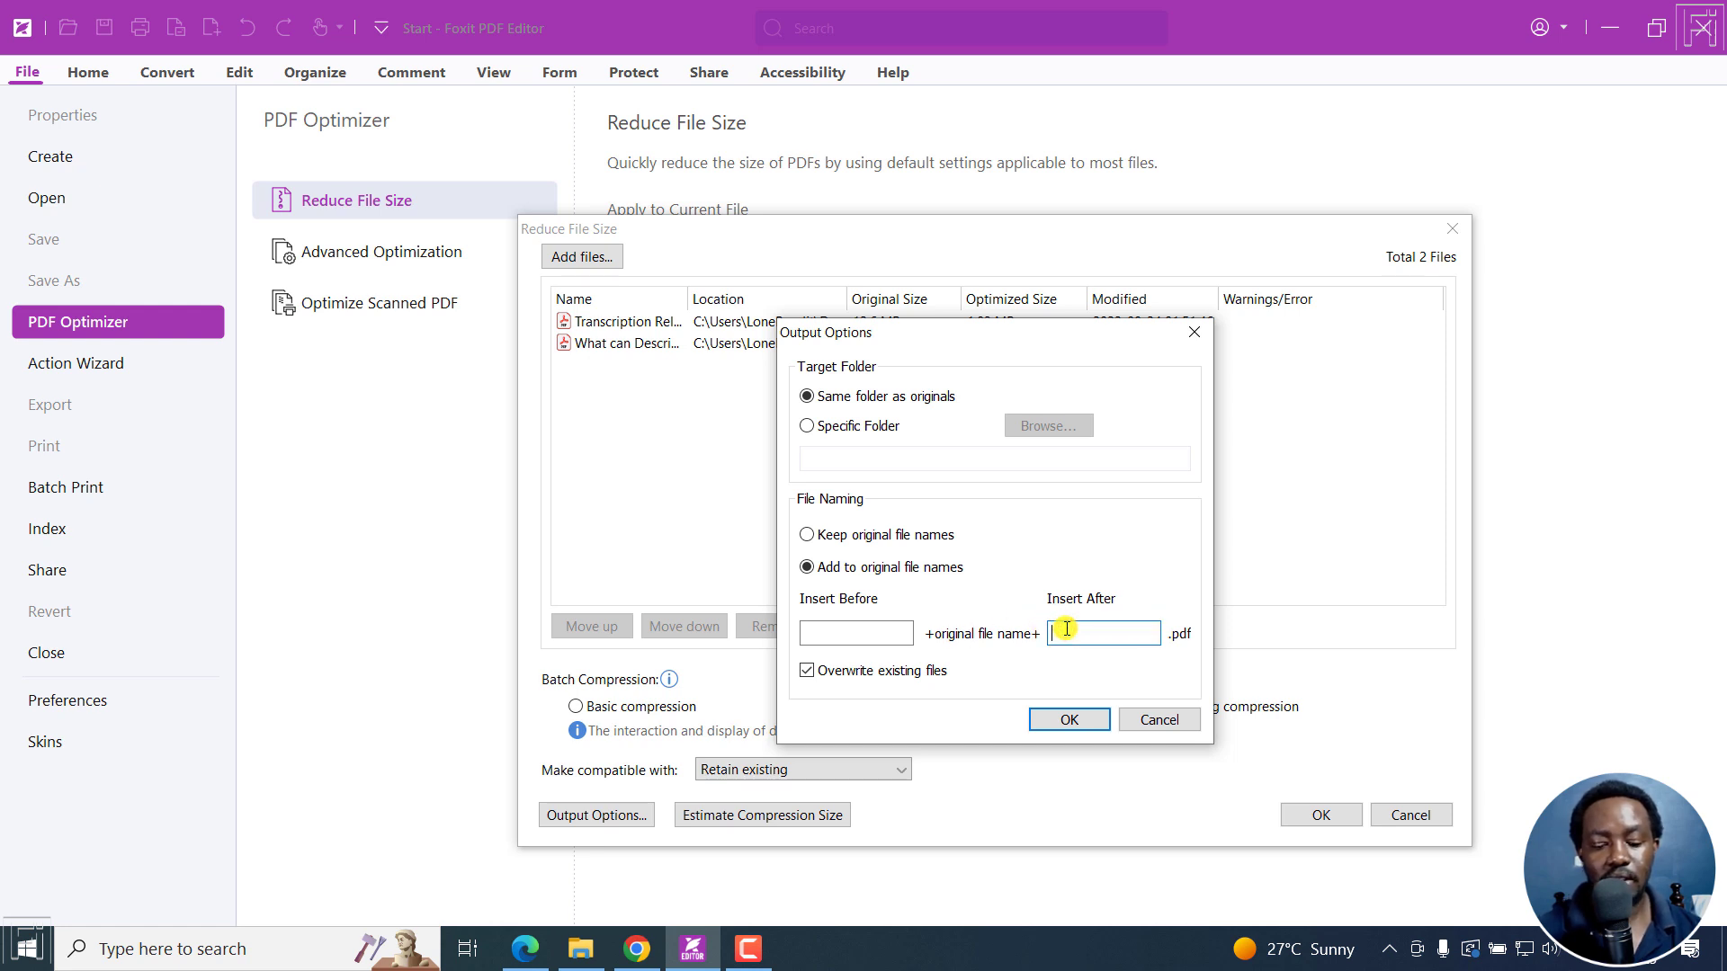
text(compressed)
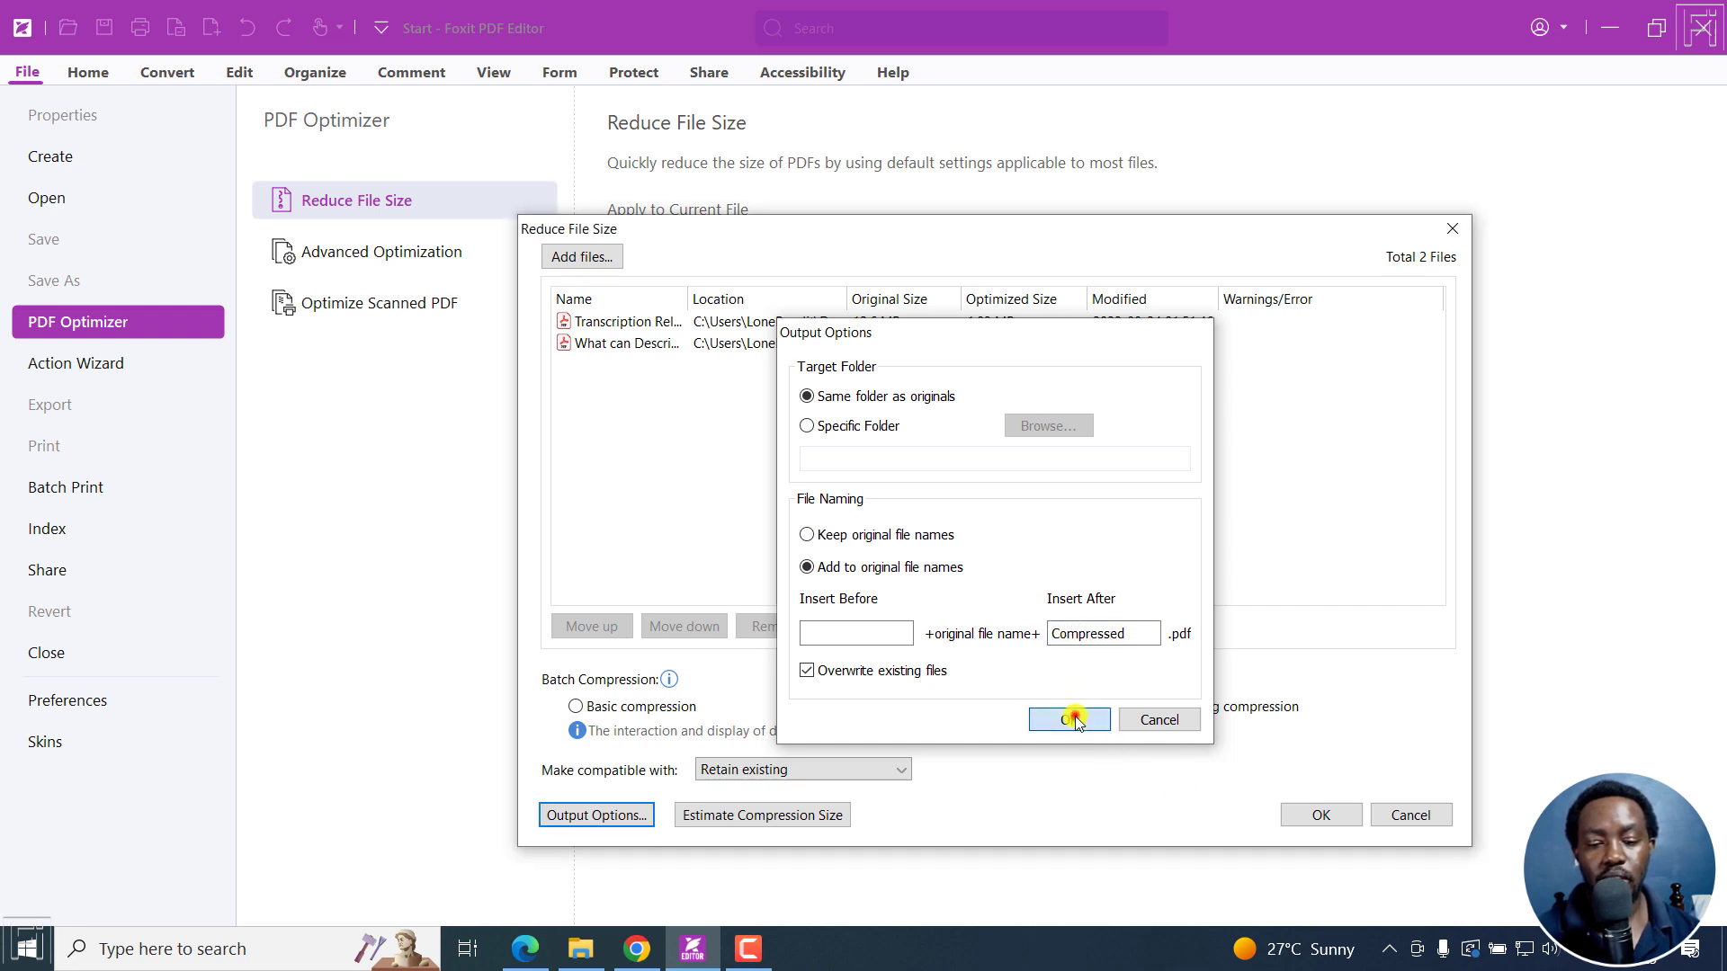
click(1069, 720)
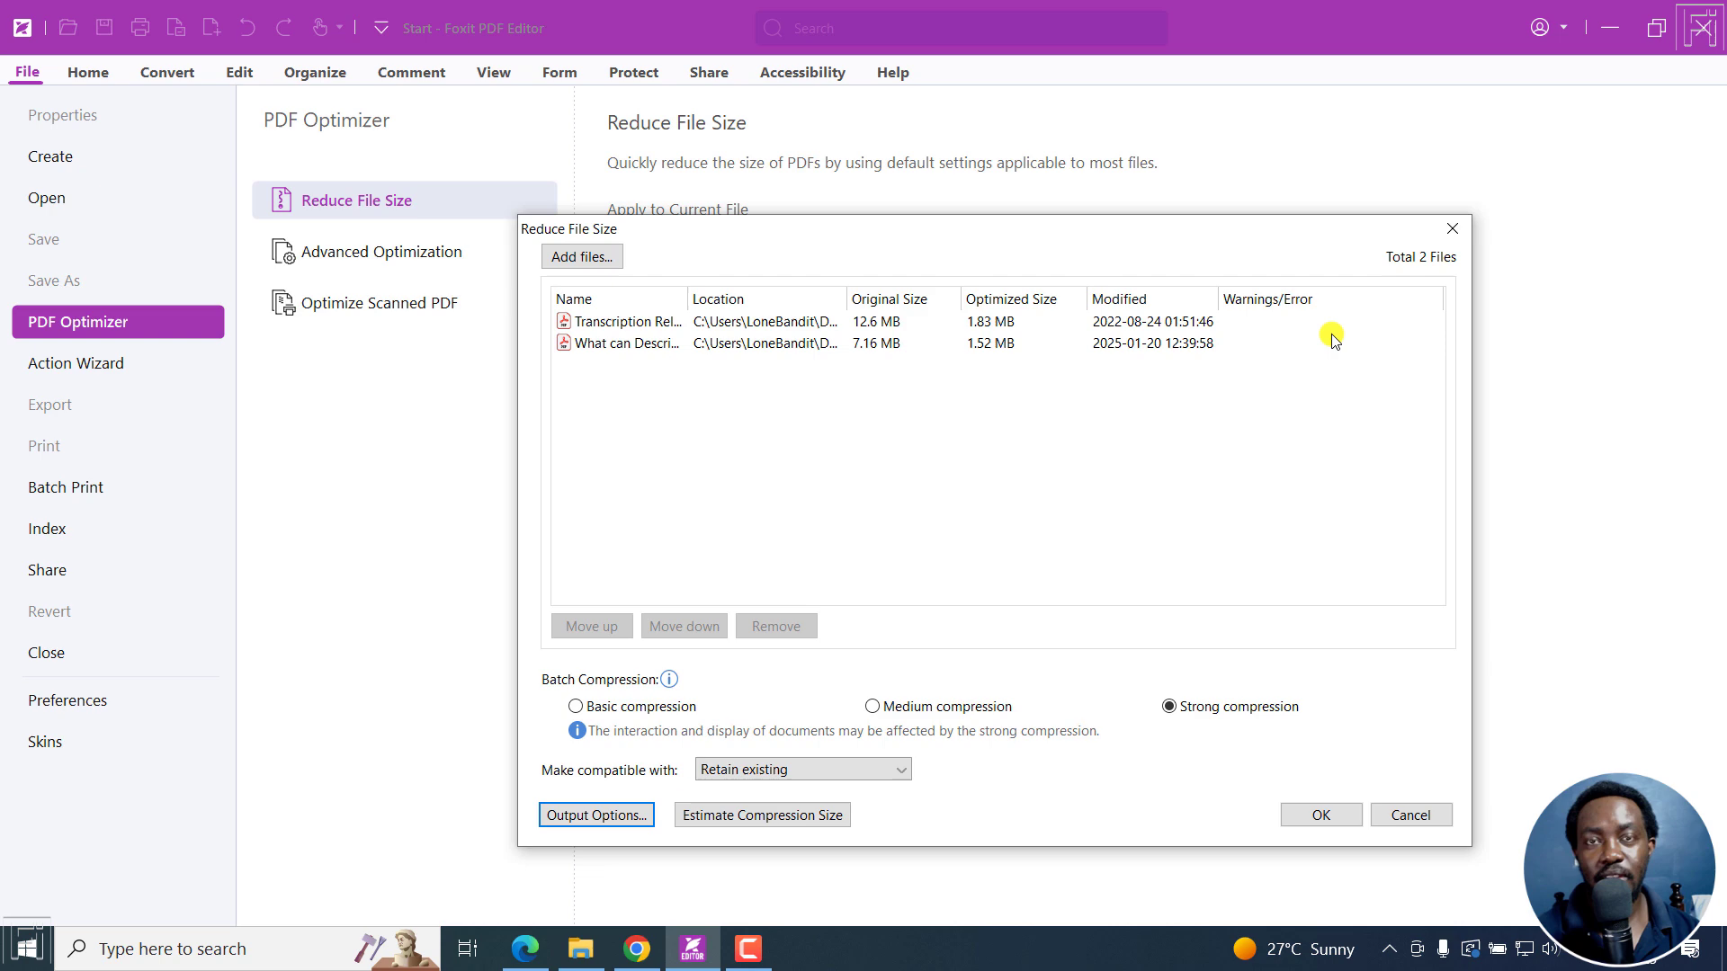
click(1313, 815)
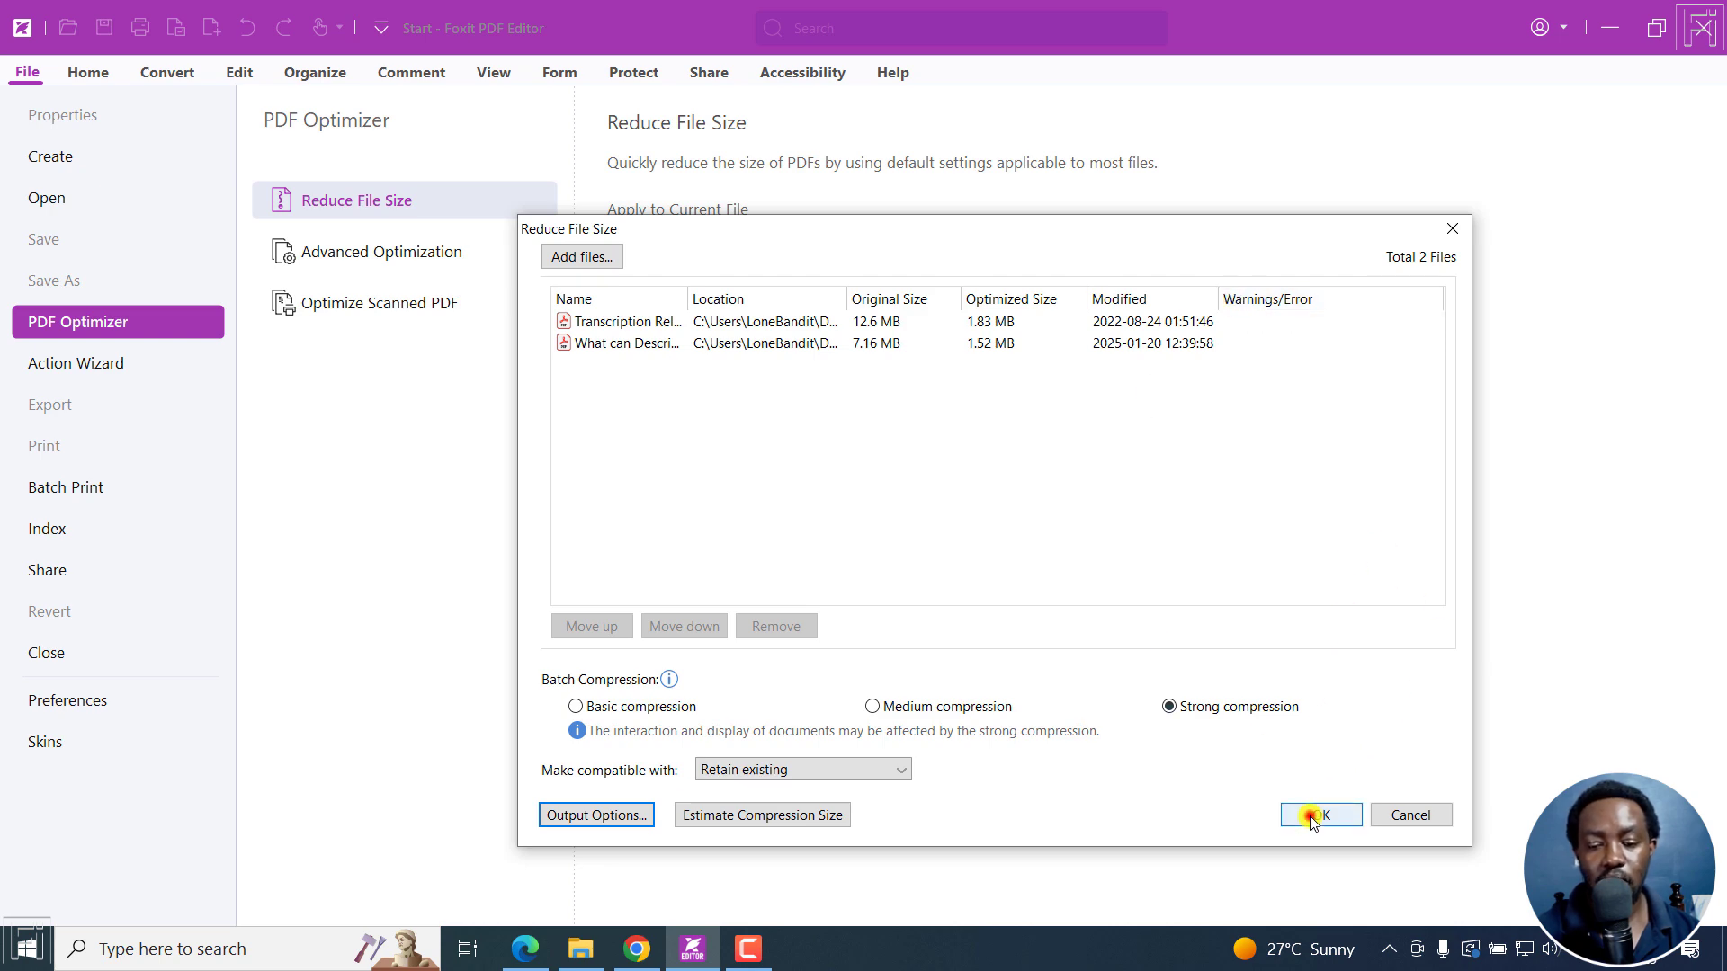
Step: Run the strong batch compression and bring up the tutorials folder to see the Compressed copies
click(1315, 815)
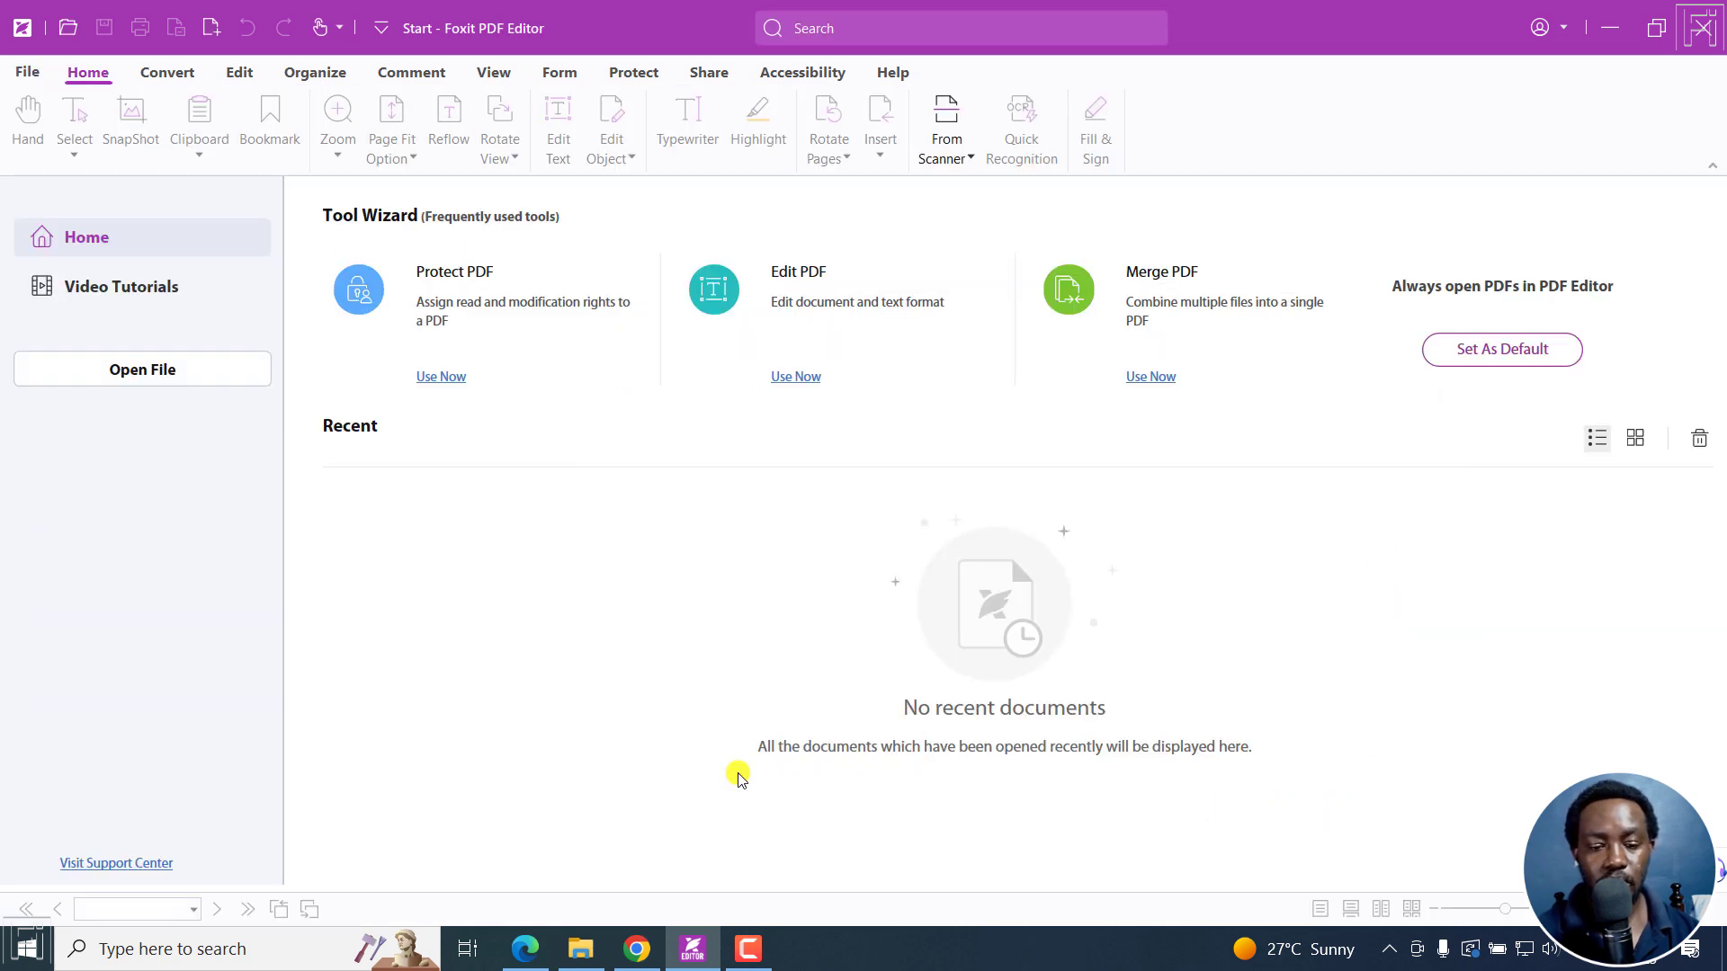
click(581, 948)
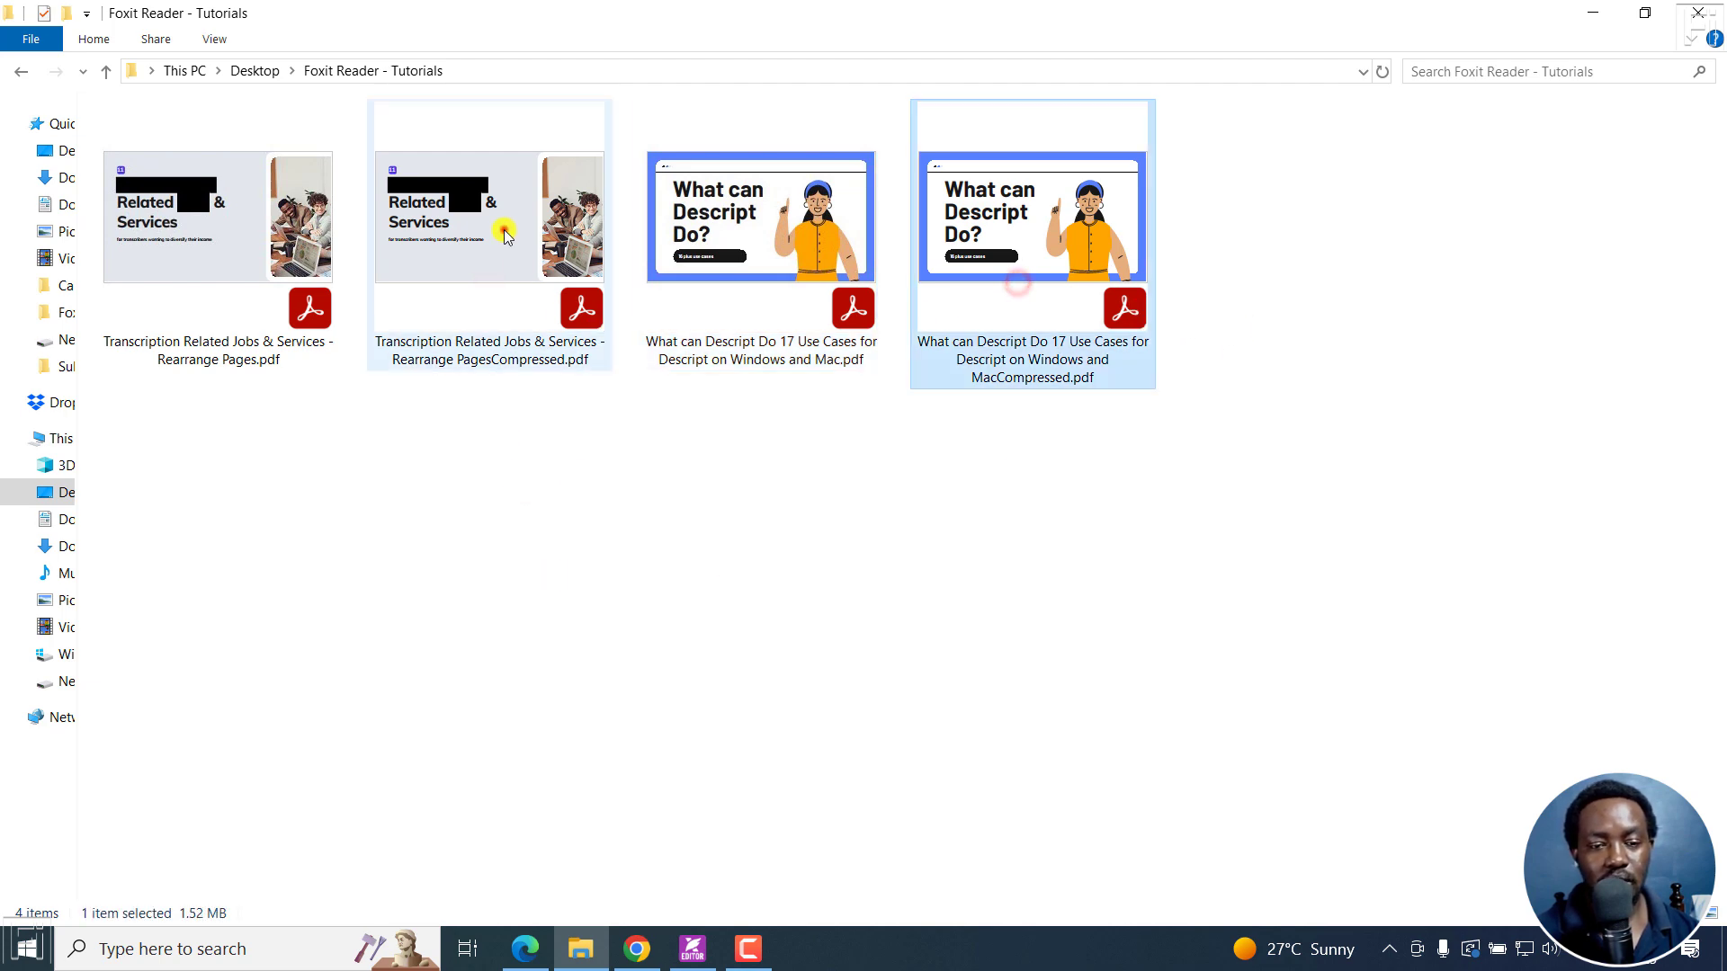
Step: View the compressed Descript use-cases PDF in Acrobat, then return to Foxit PDF Editor
double_click(502, 232)
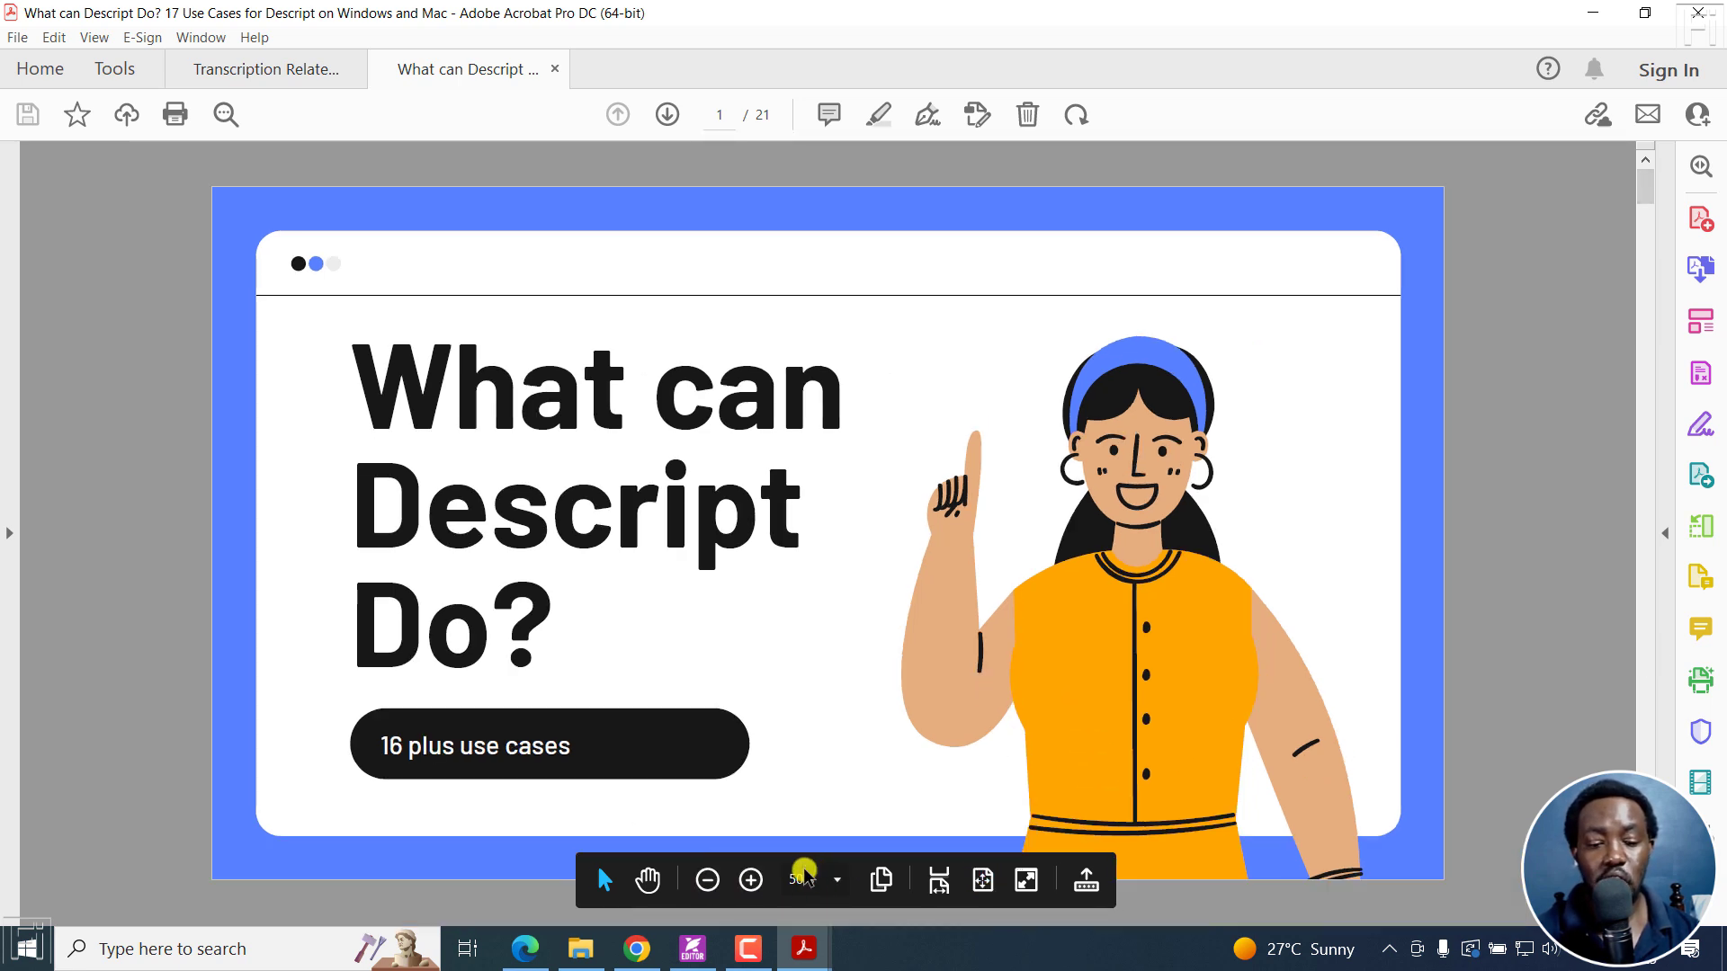
click(692, 948)
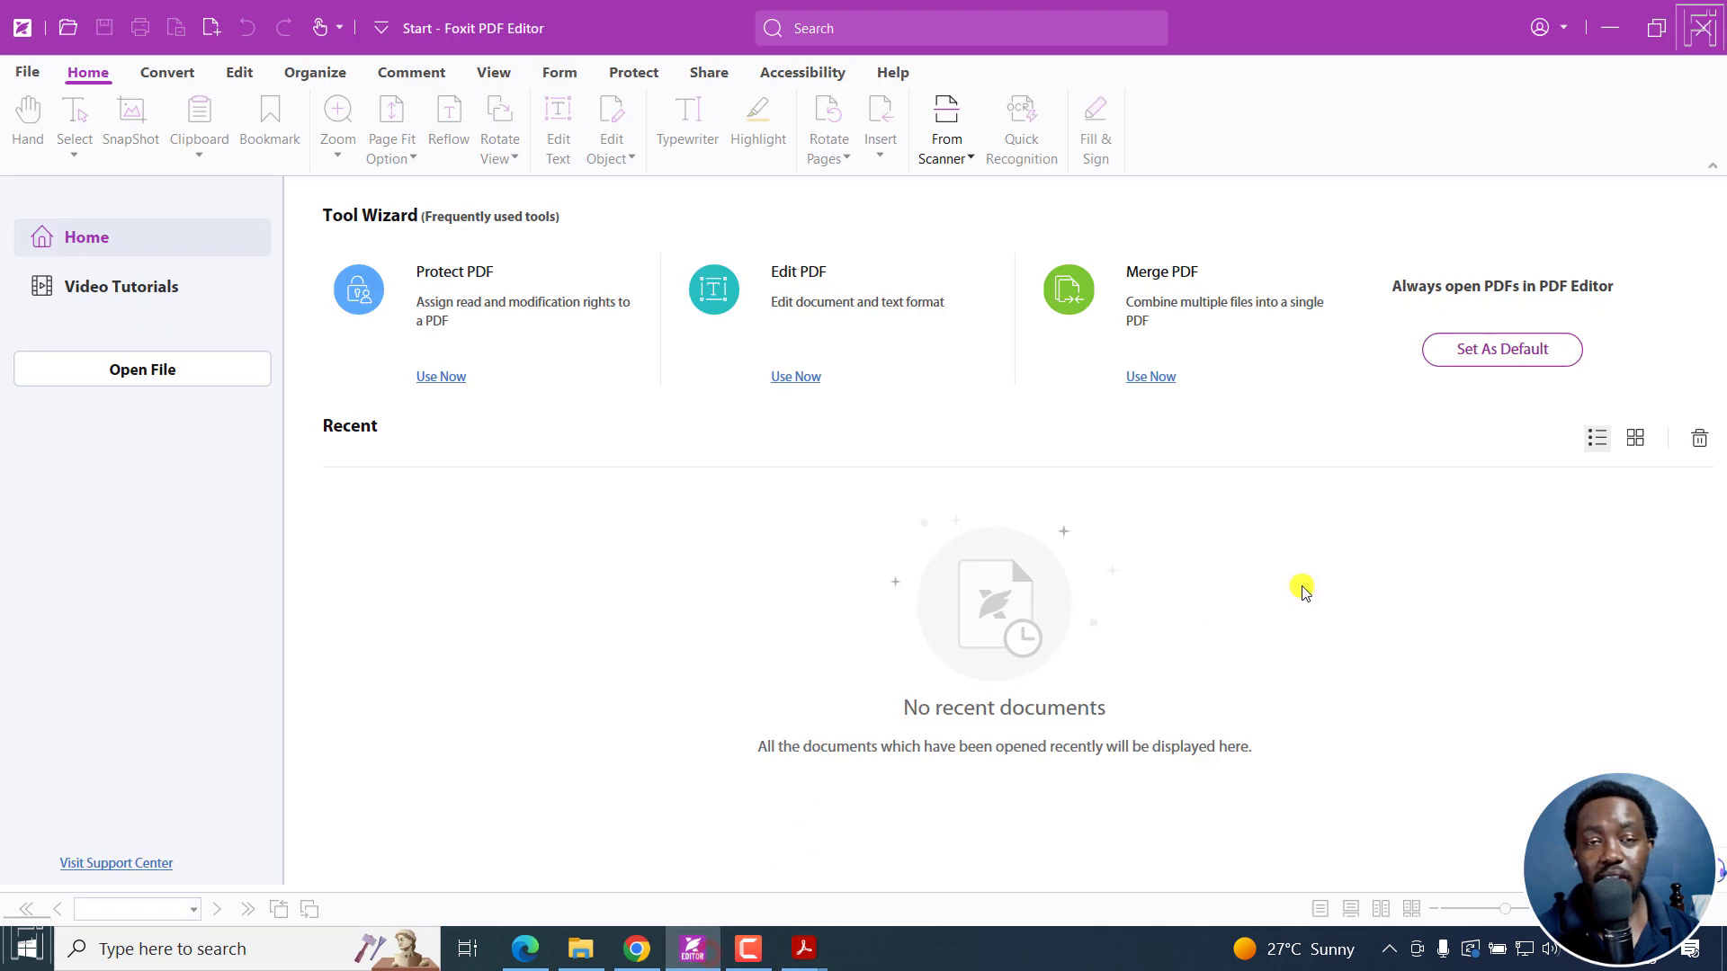